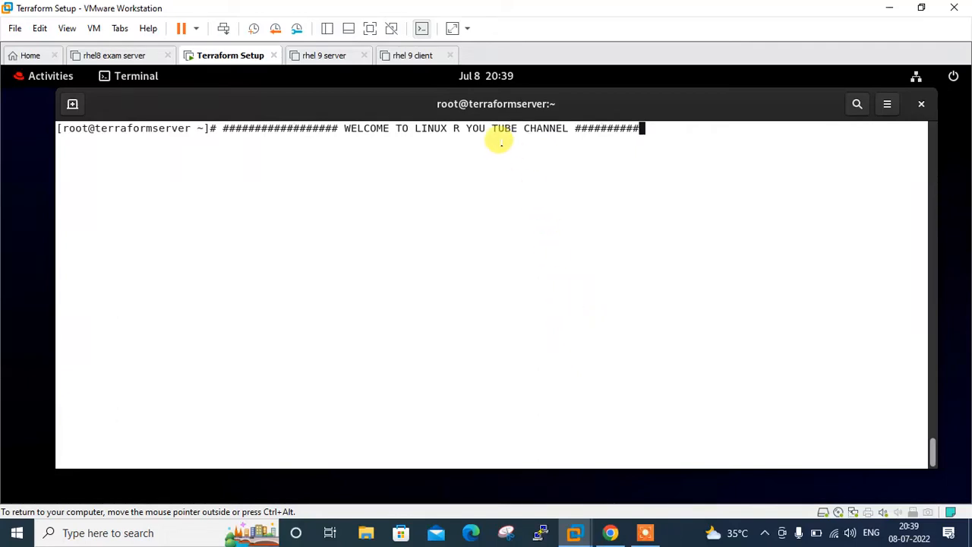
pyautogui.moveTo(532, 134)
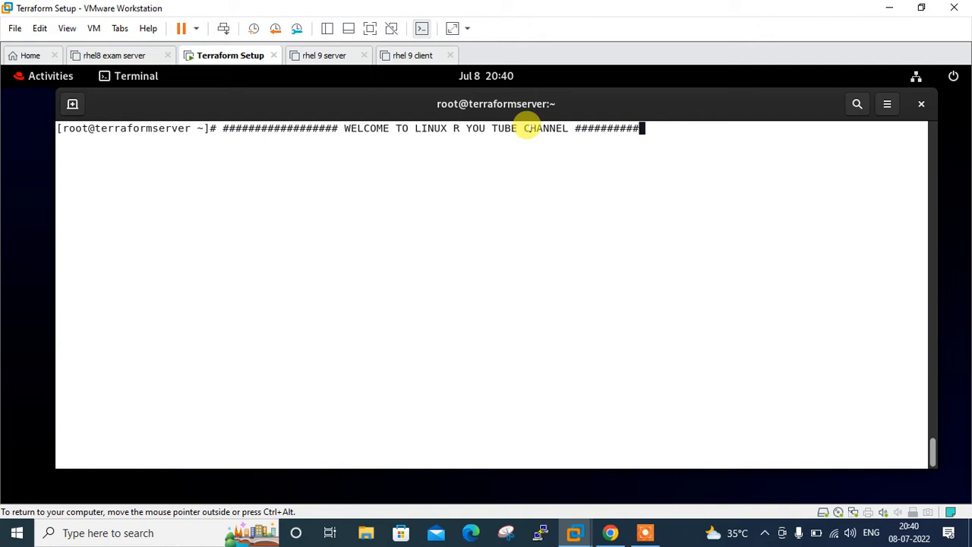
# - Replace the partial entry with cat /etc/redhat-release at the root prompt
pyautogui.write('-TARGET')
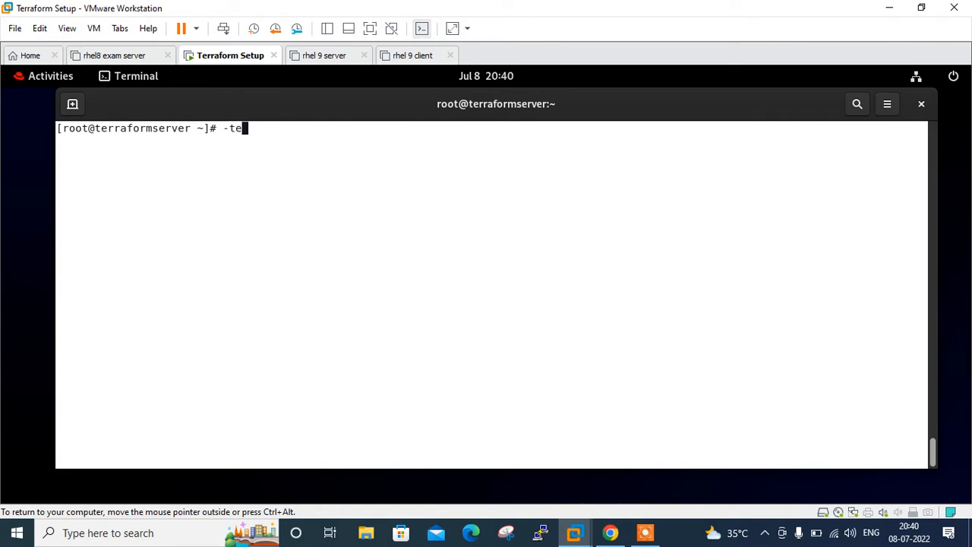
pyautogui.write('ag')
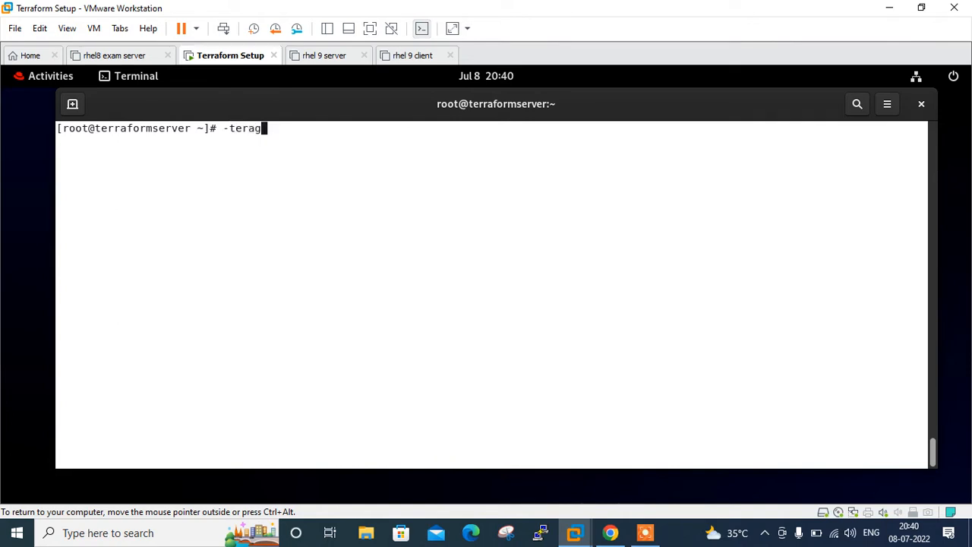
pyautogui.write('etc/redhat')
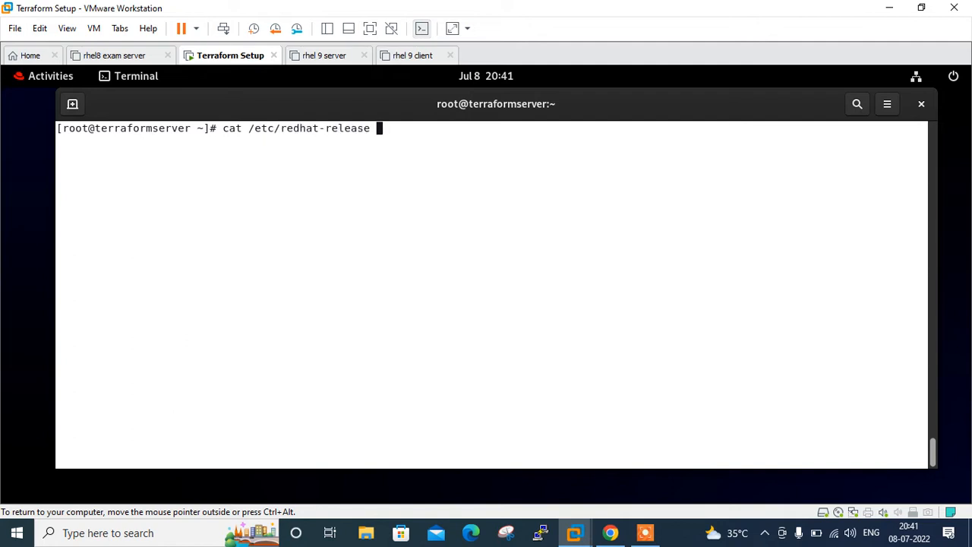
# - Confirm the system is Red Hat Enterprise Linux 9.0
pyautogui.press('Return')
pyautogui.write('ls -l')
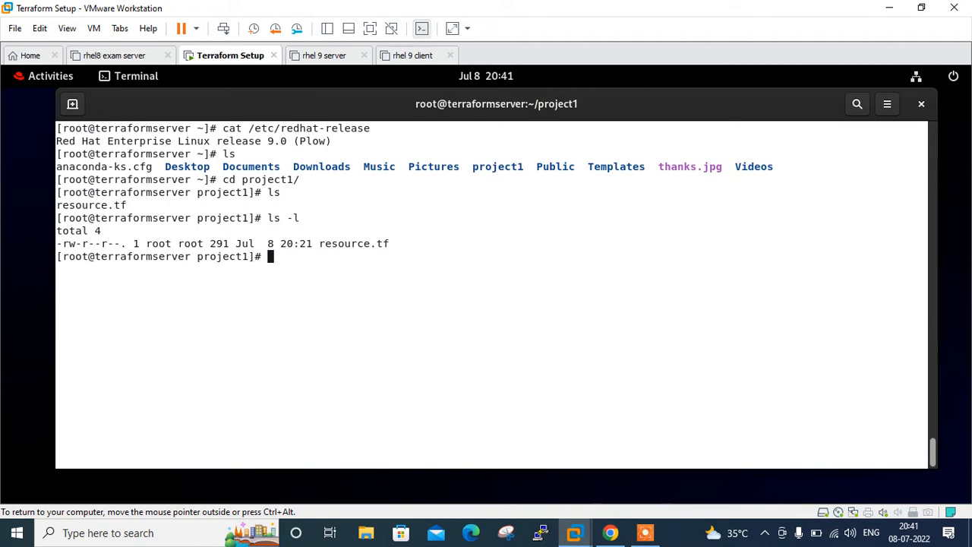
# - View resource.tf in vim and highlight the aws_instance resource type
pyautogui.write('vim resource.tf')
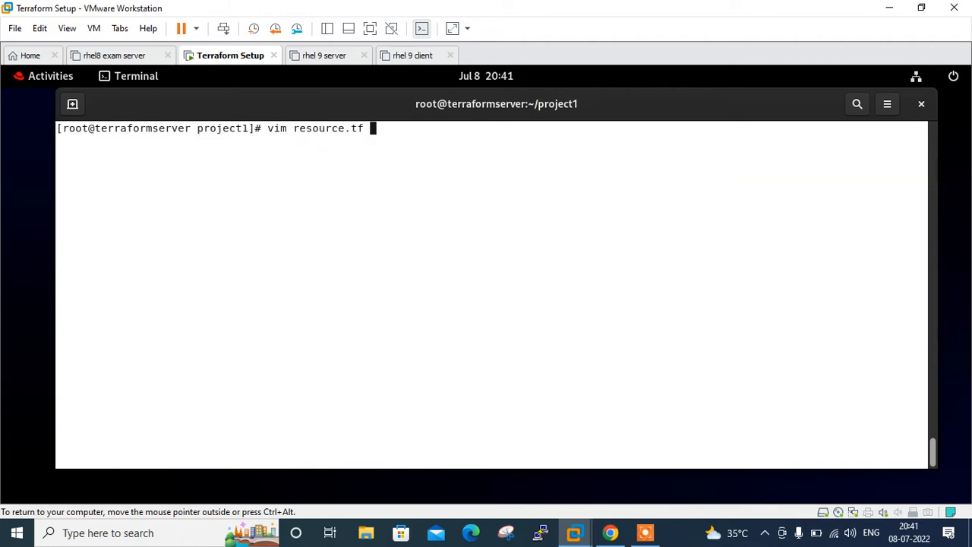
pyautogui.press('Return')
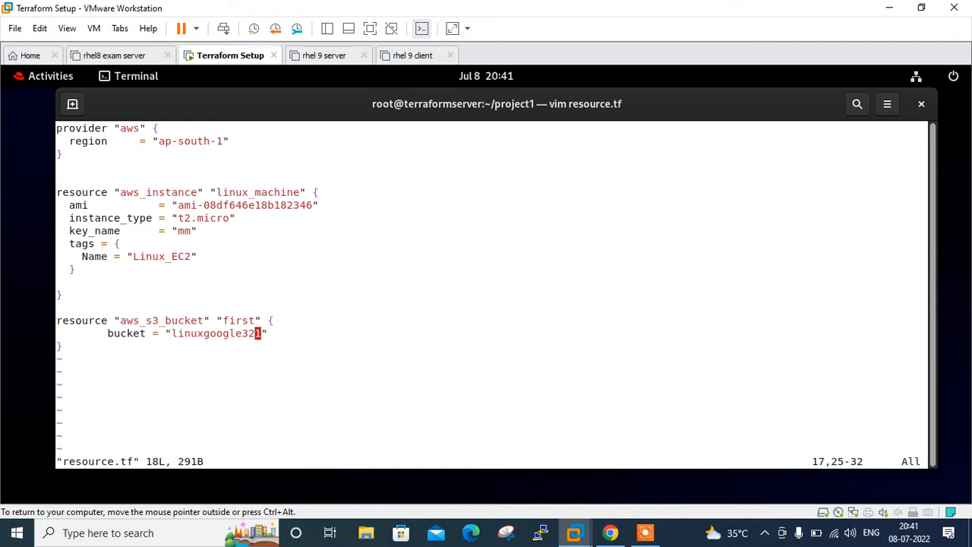
pyautogui.moveTo(297, 133)
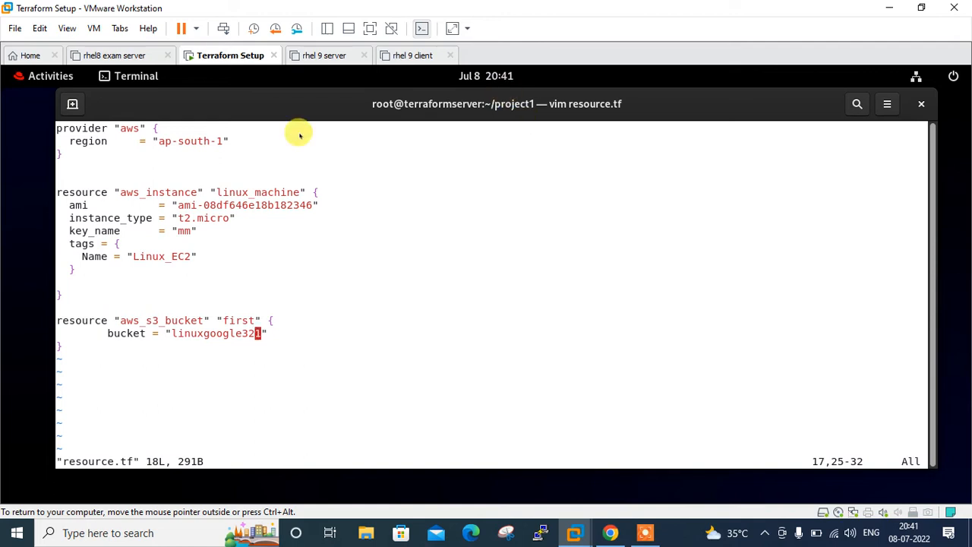
pyautogui.doubleClick(149, 191)
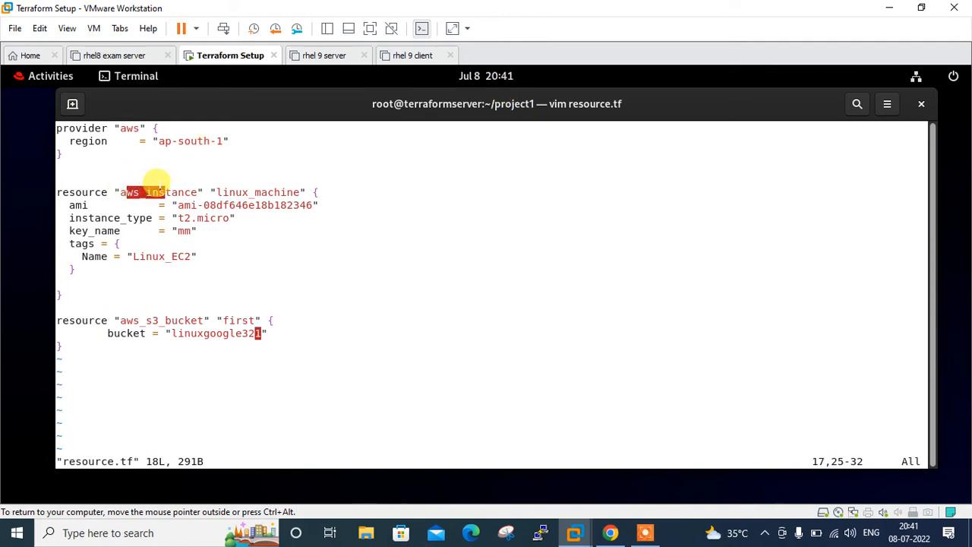
pyautogui.moveTo(134, 289)
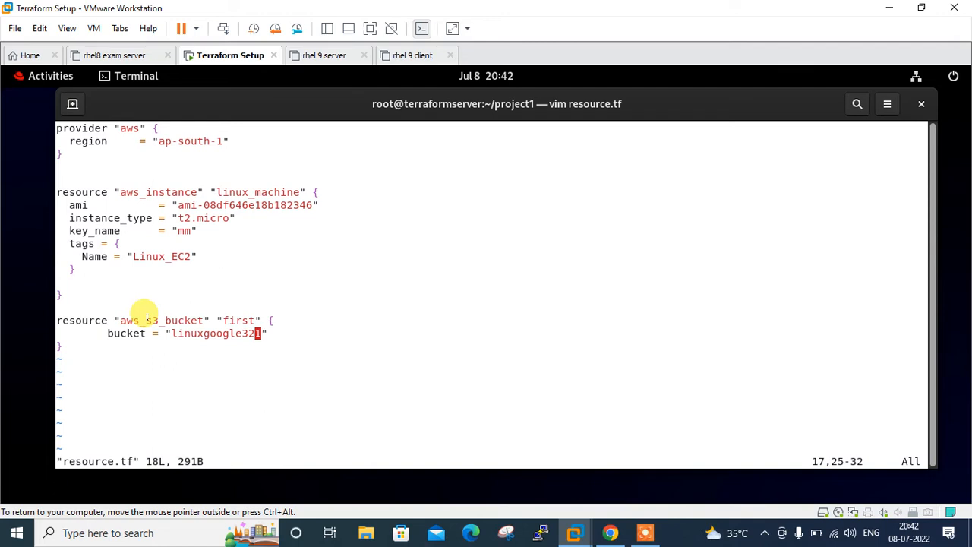
pyautogui.moveTo(359, 437)
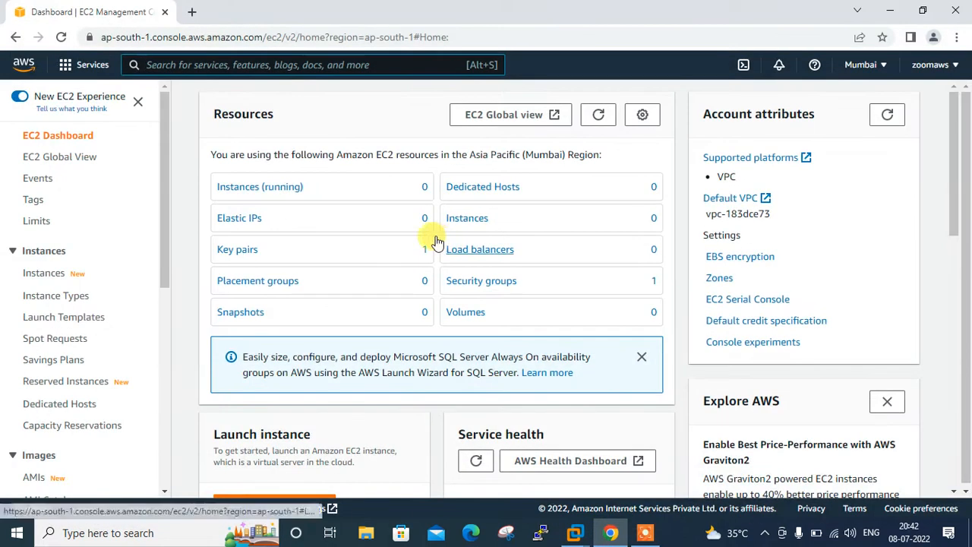
pyautogui.moveTo(860, 64)
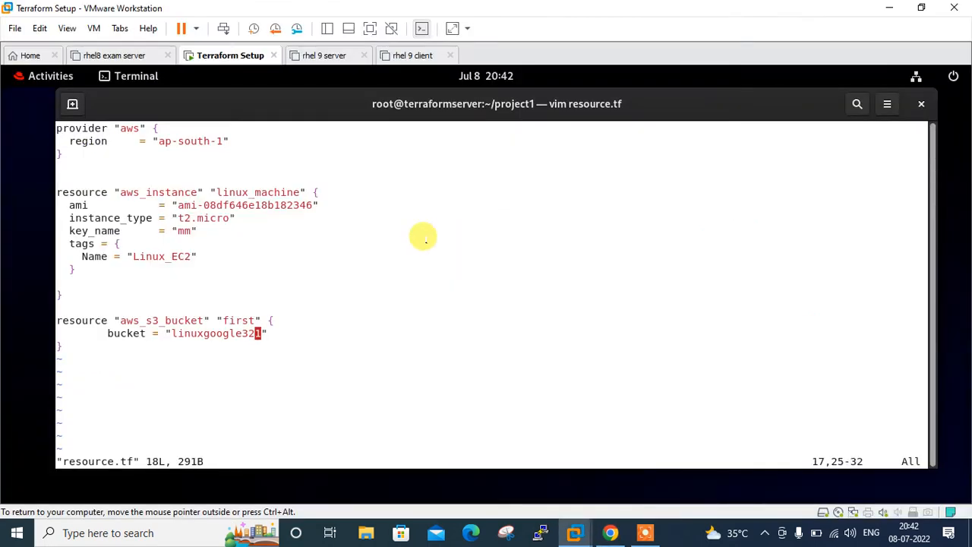
pyautogui.moveTo(385, 302)
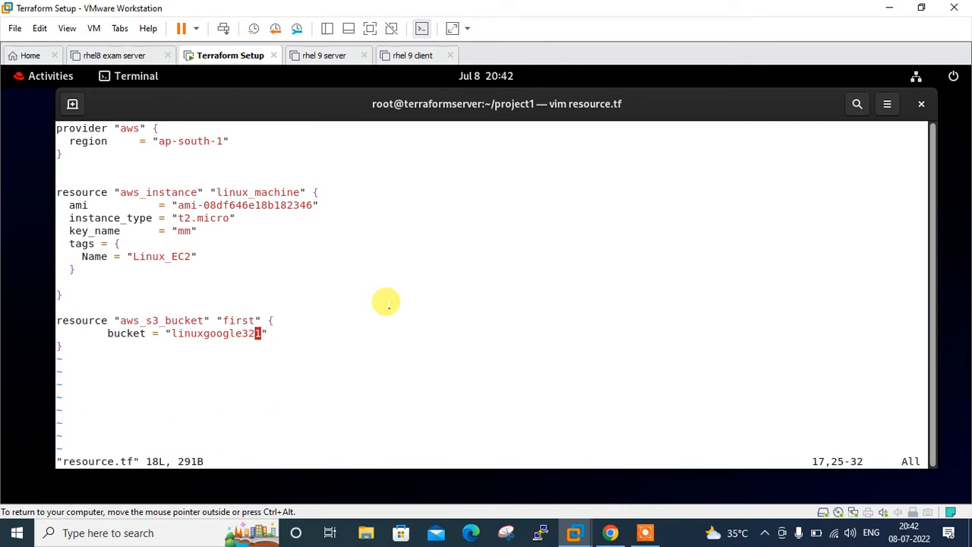
# - Quit vim and run terraform plan, reviewing the 2-to-add output for the instance and bucket
pyautogui.press('Escape')
pyautogui.write('te')
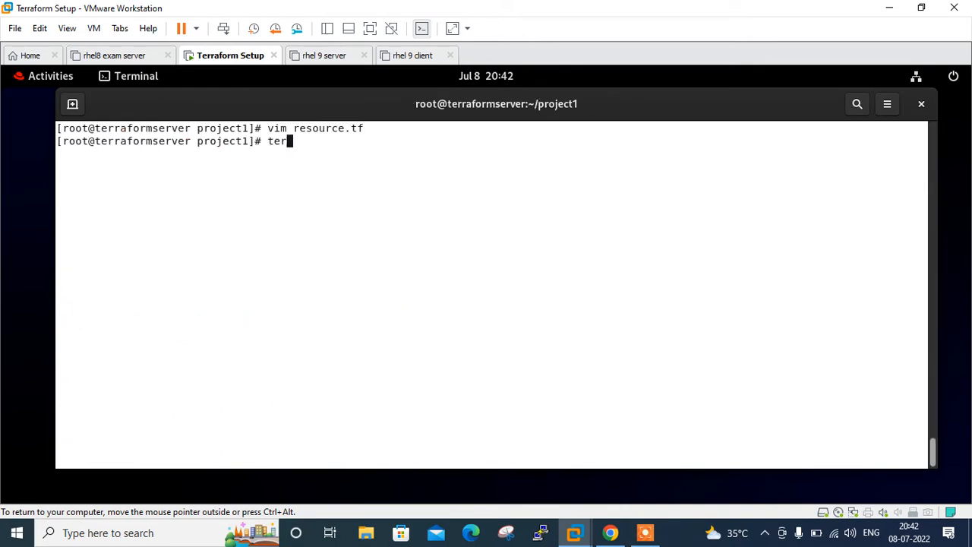
pyautogui.write('raform plan')
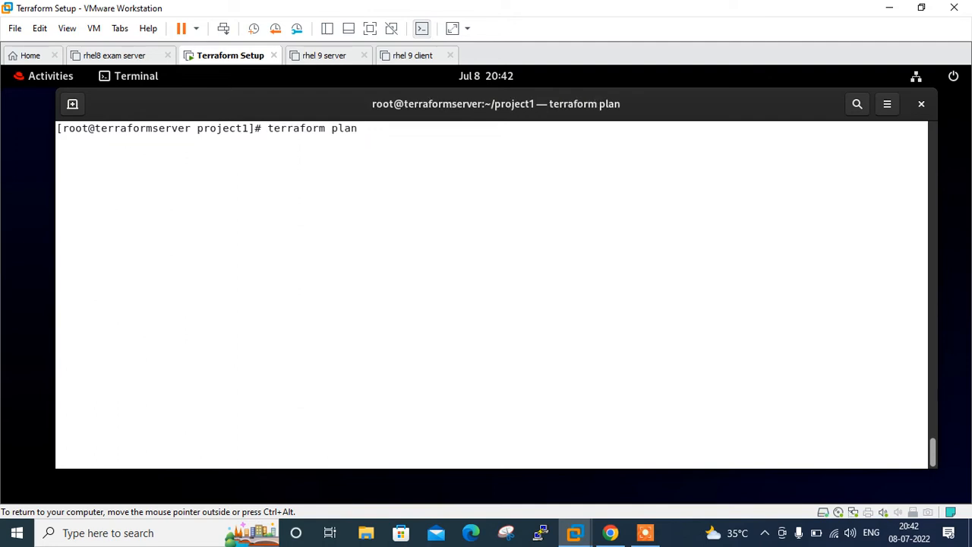
pyautogui.press('Return')
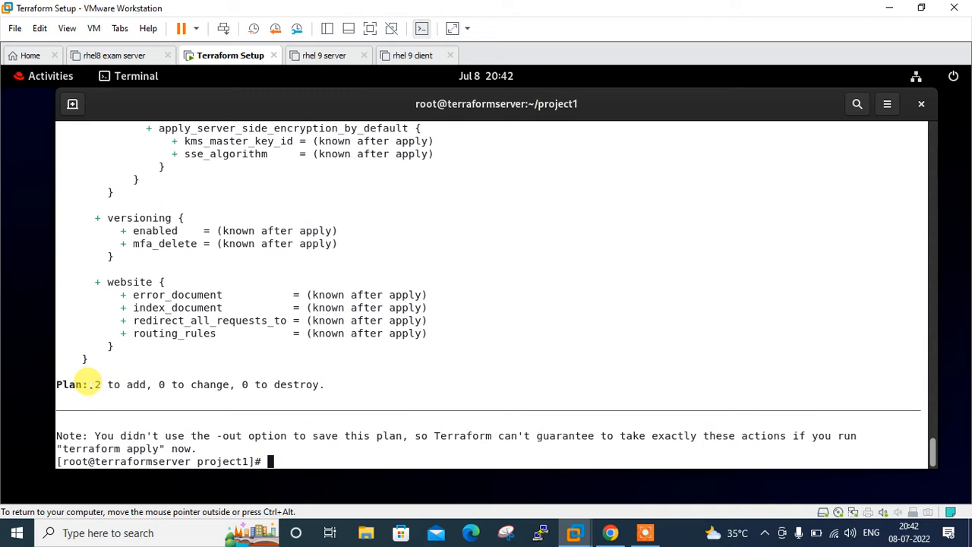
pyautogui.scroll(3)
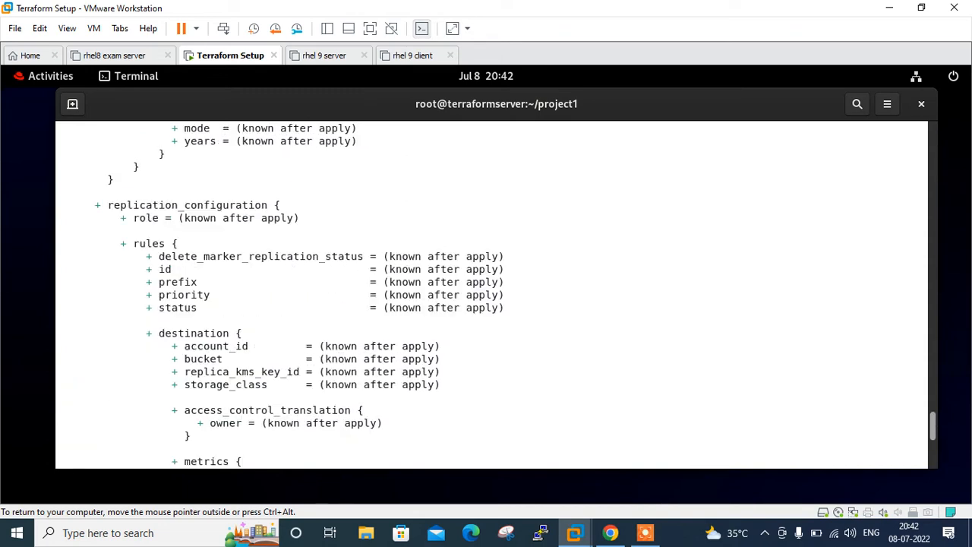
pyautogui.scroll(-3)
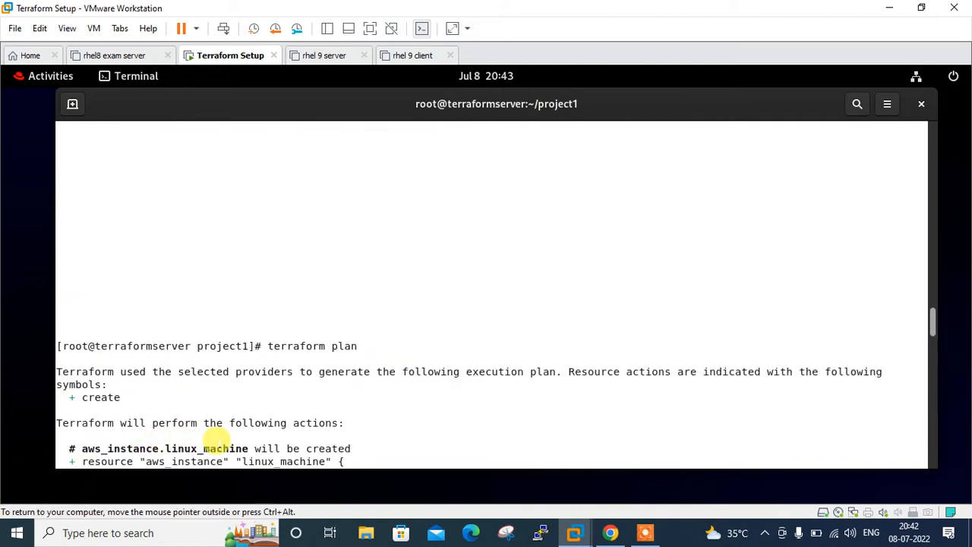
pyautogui.scroll(-3)
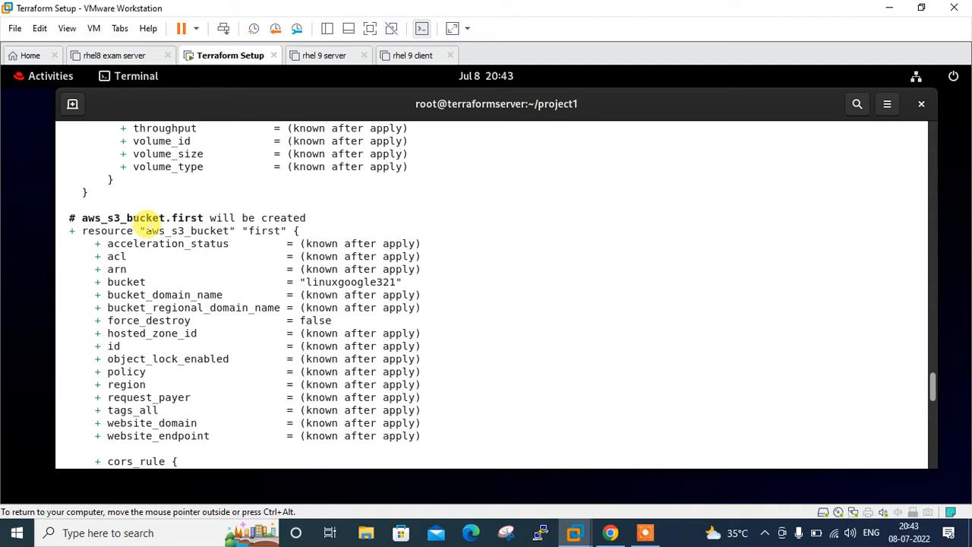
pyautogui.moveTo(129, 198)
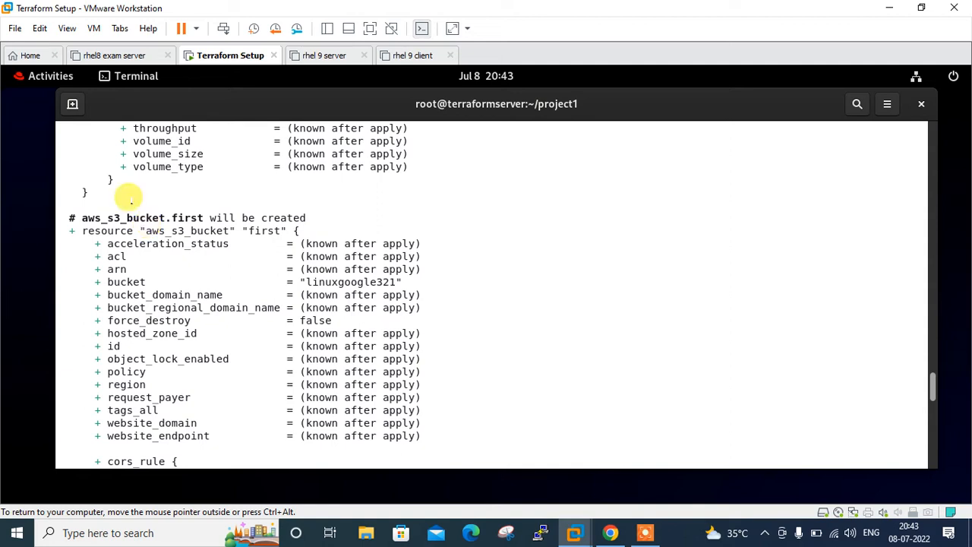
pyautogui.scroll(-3)
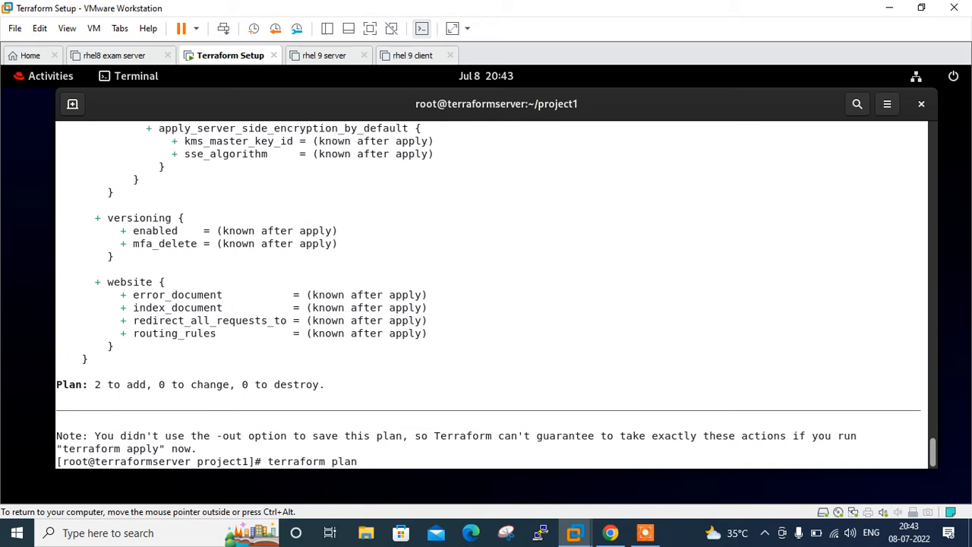
# - Run terraform plan a second time and review the aws_instance.linux_machine entry
pyautogui.press('Return')
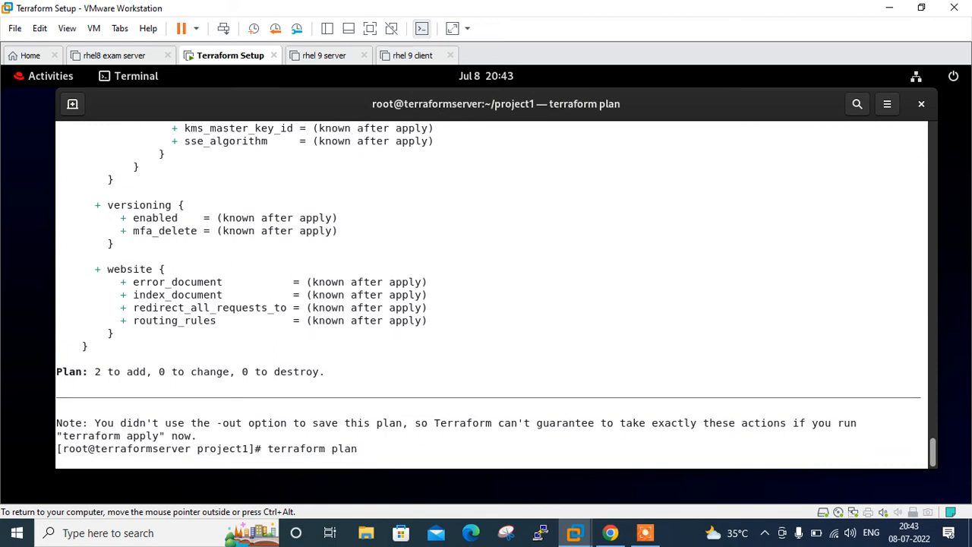
pyautogui.press('Return')
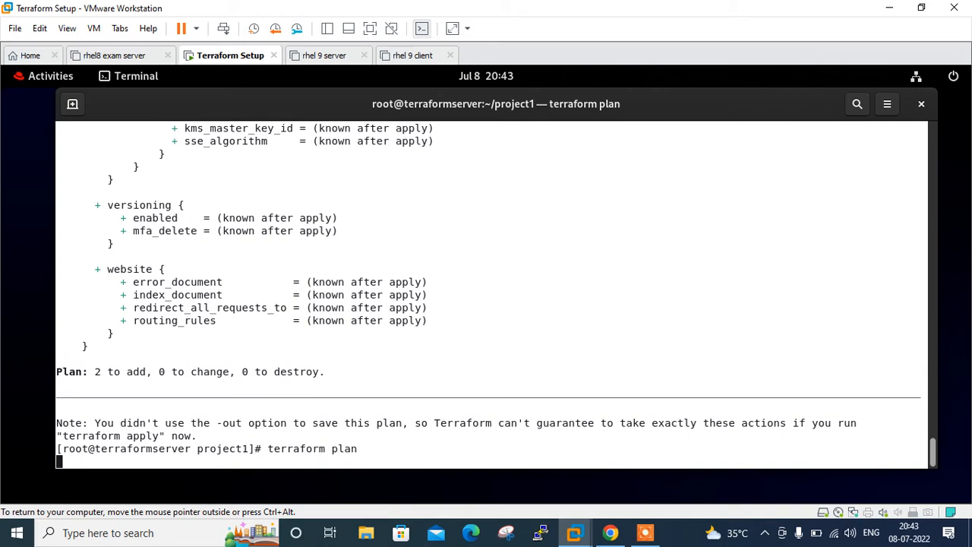
pyautogui.scroll(3)
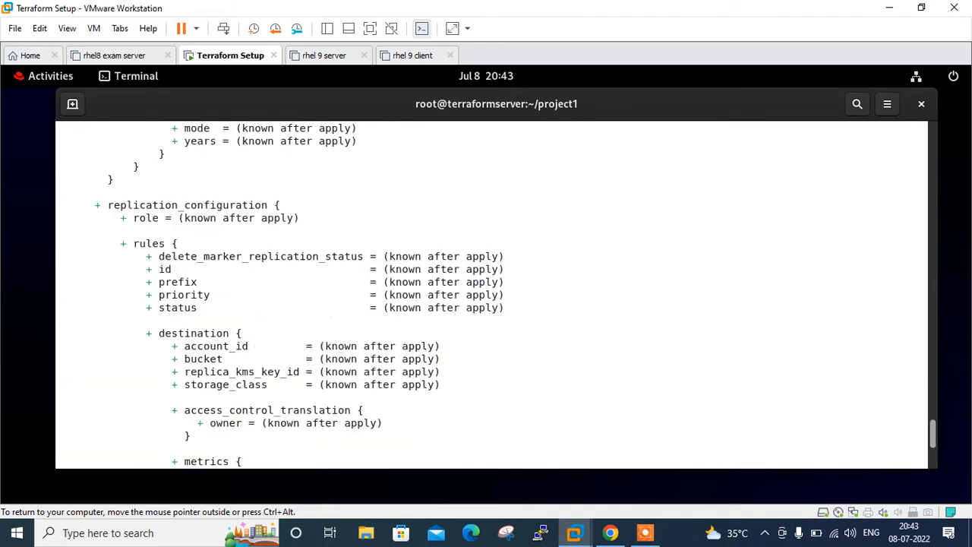
pyautogui.scroll(-3)
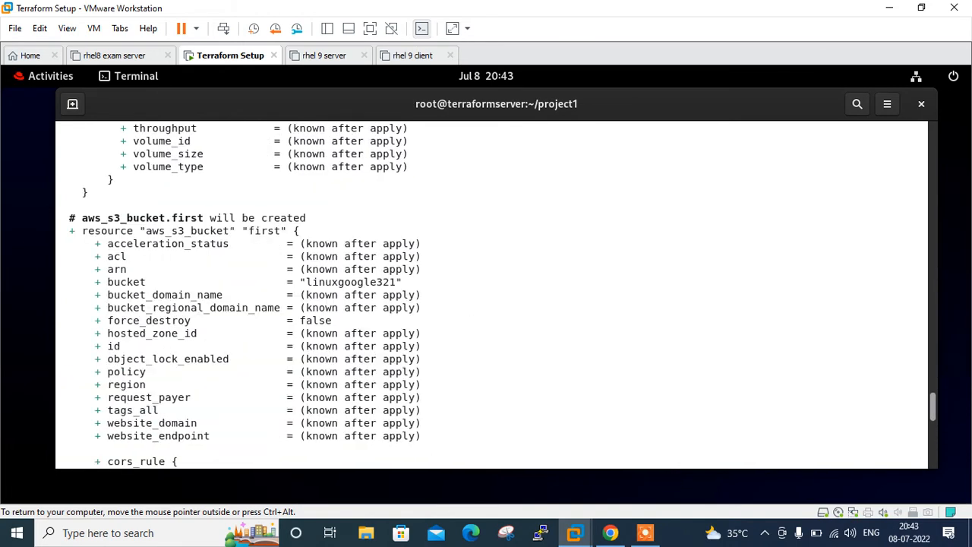
pyautogui.scroll(-3)
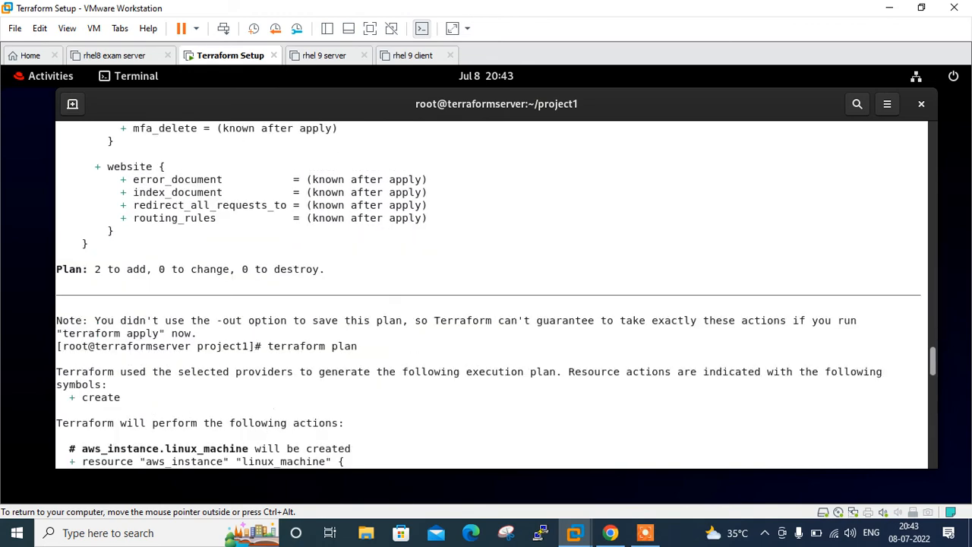
pyautogui.moveTo(157, 439)
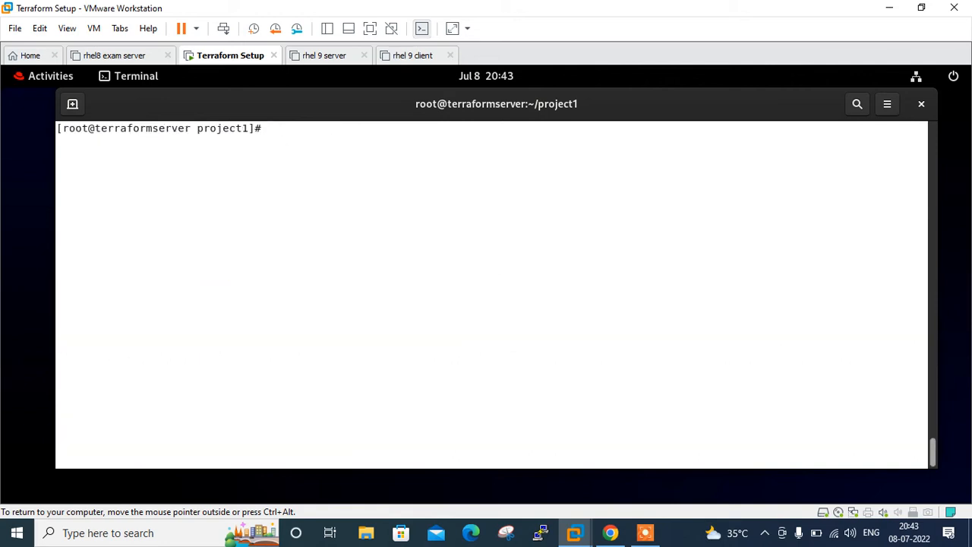
# - Run terraform apply -target=aws_instance.linux_machine with the pasted resource address
pyautogui.write('terraform appl')
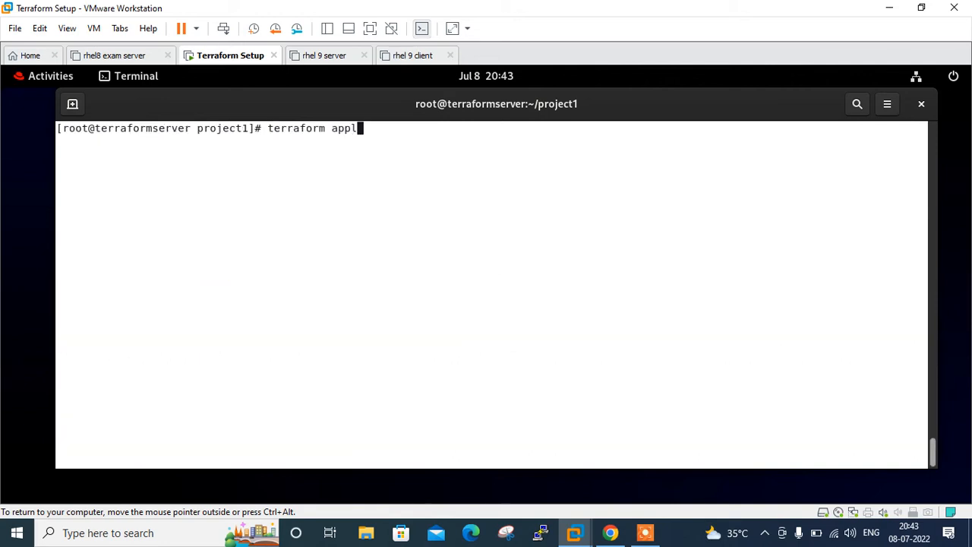
pyautogui.write('y -target=')
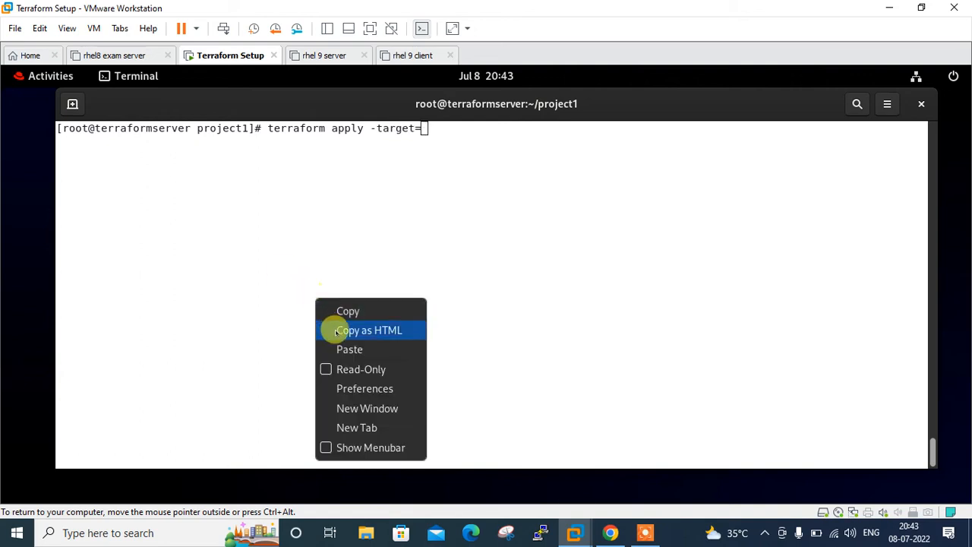
pyautogui.click(349, 350)
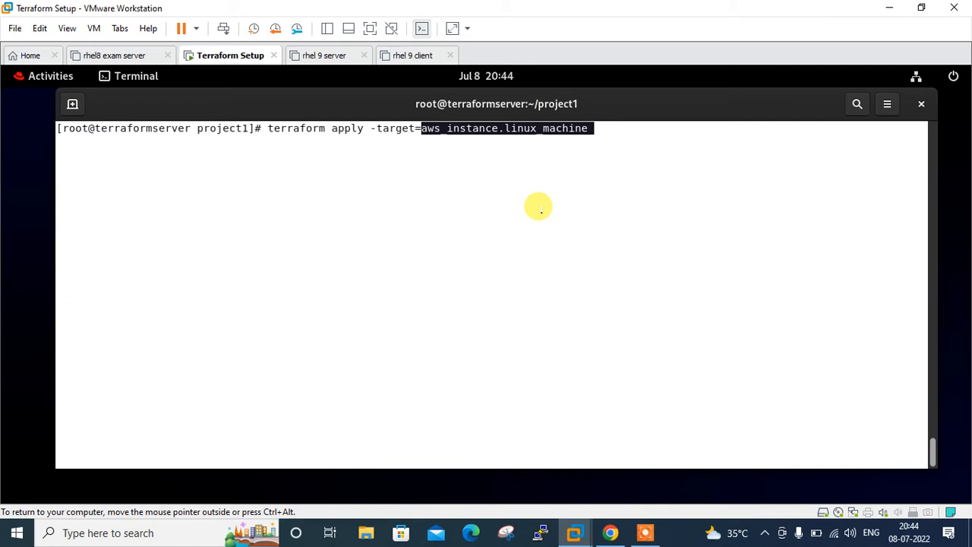
pyautogui.press('Return')
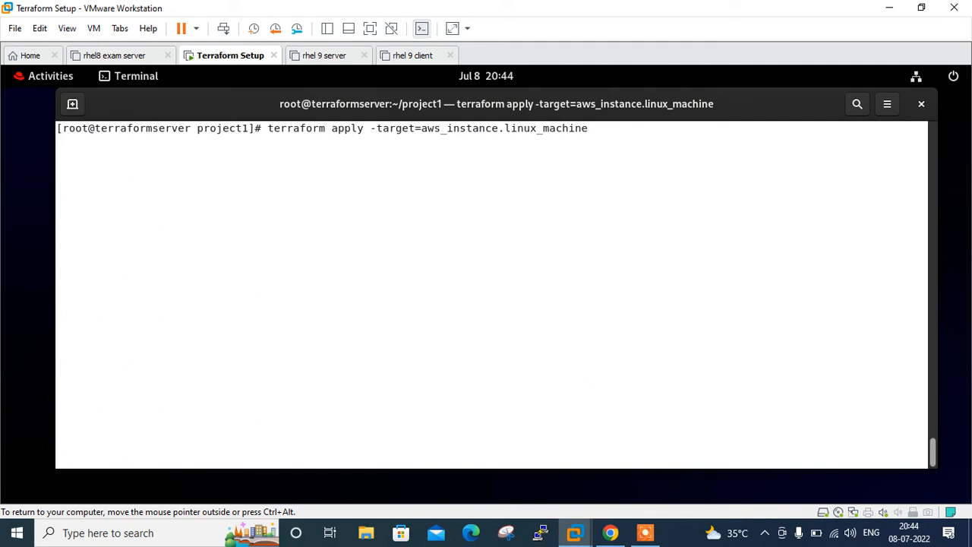
# - Approve the targeted apply with yes and confirm aws_instance.linux_machine was created, 1 added
pyautogui.press('Return')
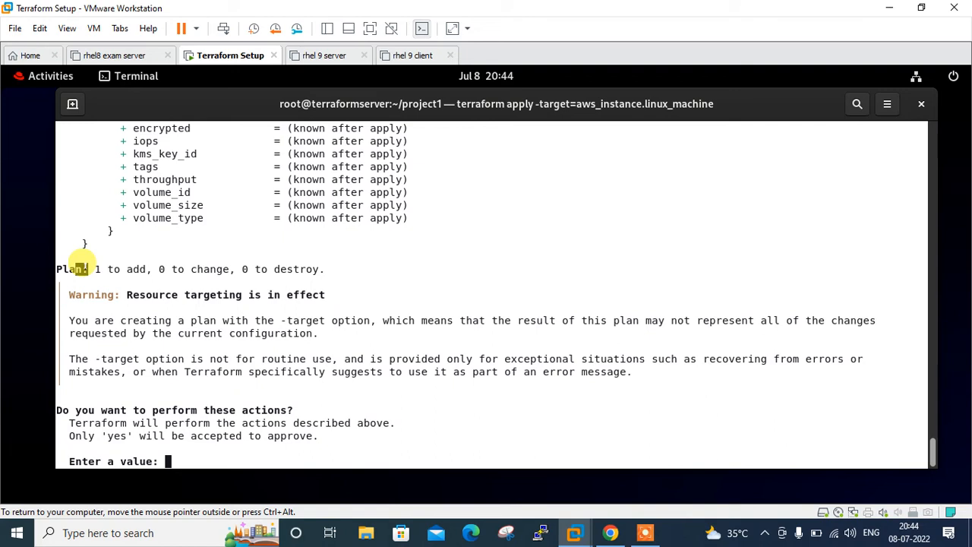
pyautogui.write('yes')
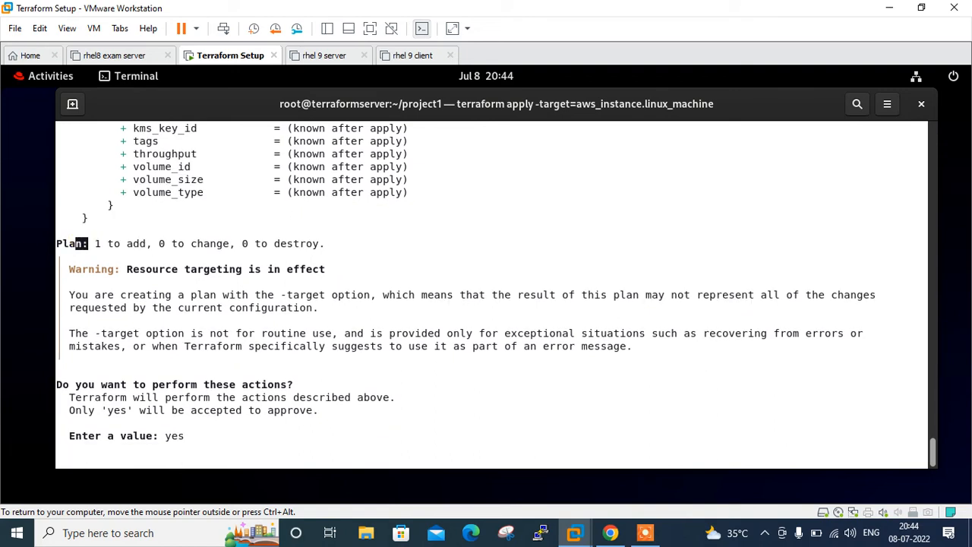
pyautogui.press('Return')
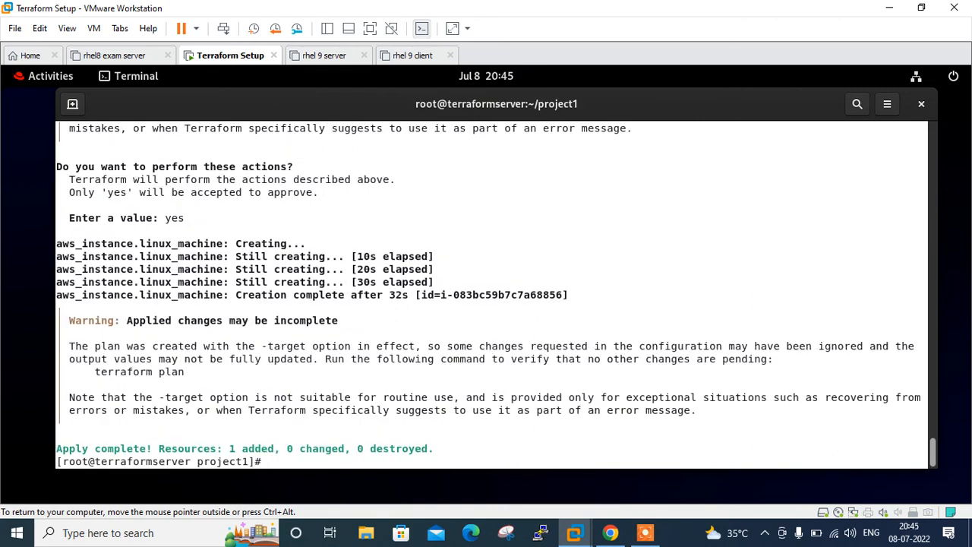
pyautogui.doubleClick(112, 397)
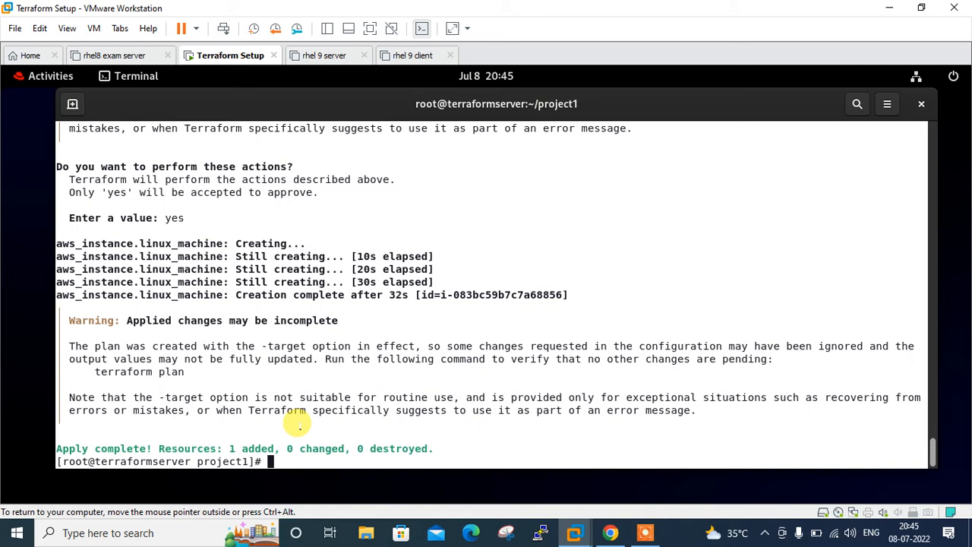
# - Run terraform state list showing only aws_instance.linux_machine
pyautogui.write('terraform stat')
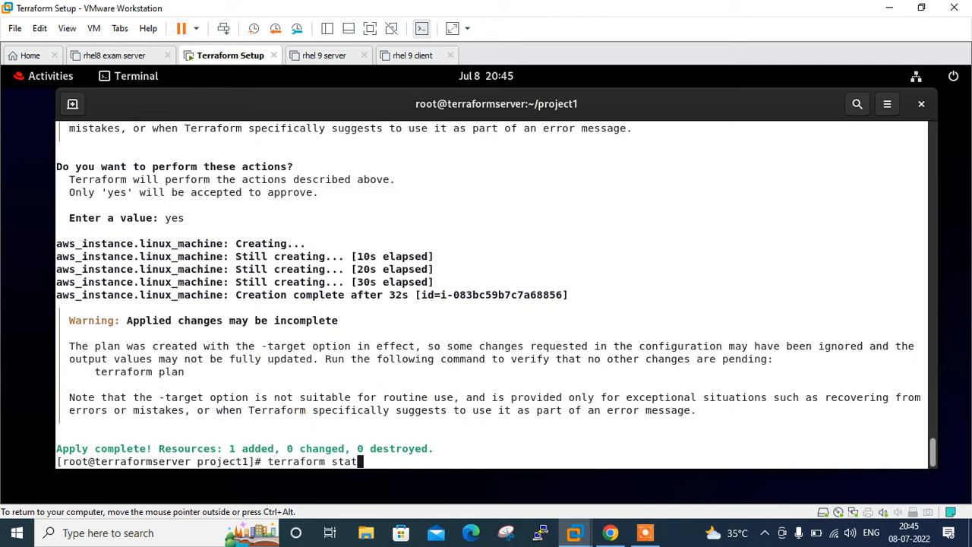
pyautogui.write('e list')
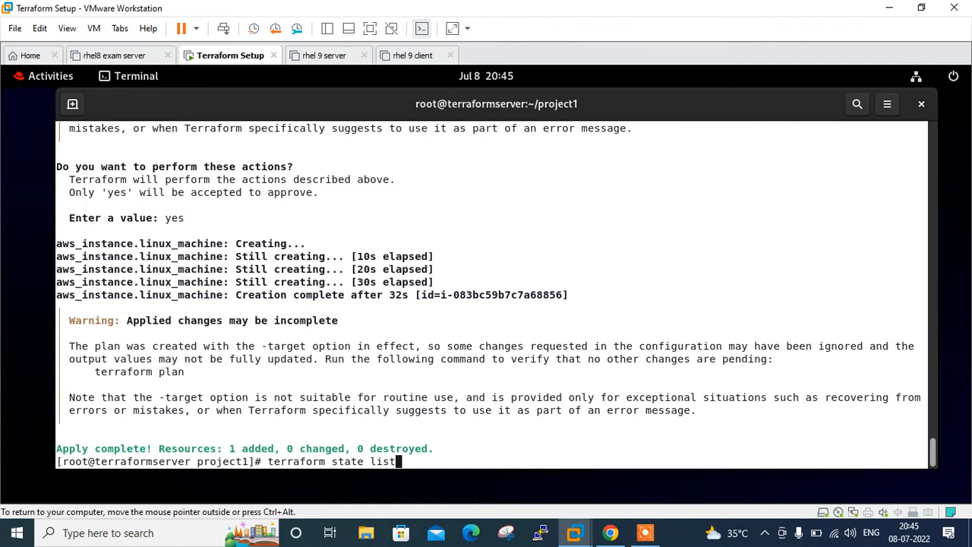
pyautogui.press('Return')
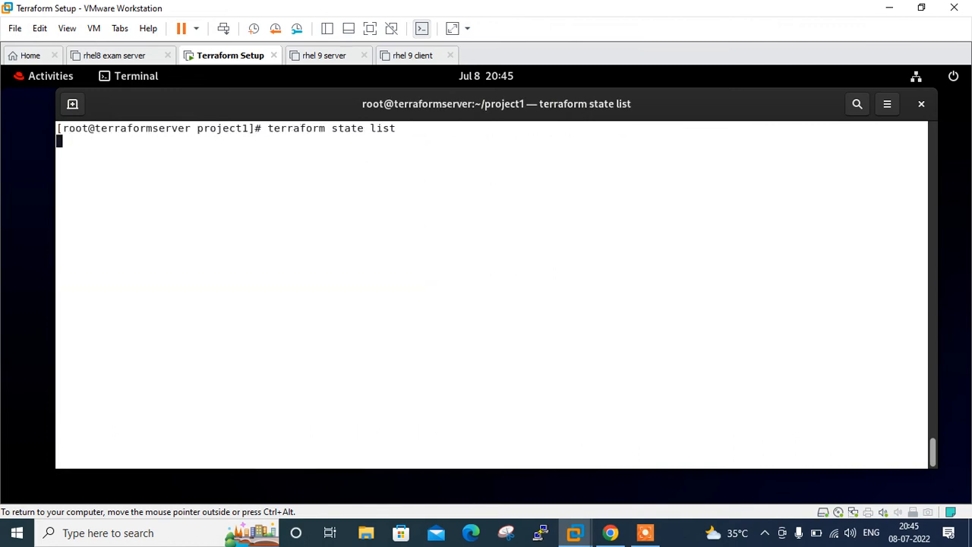
pyautogui.press('Return')
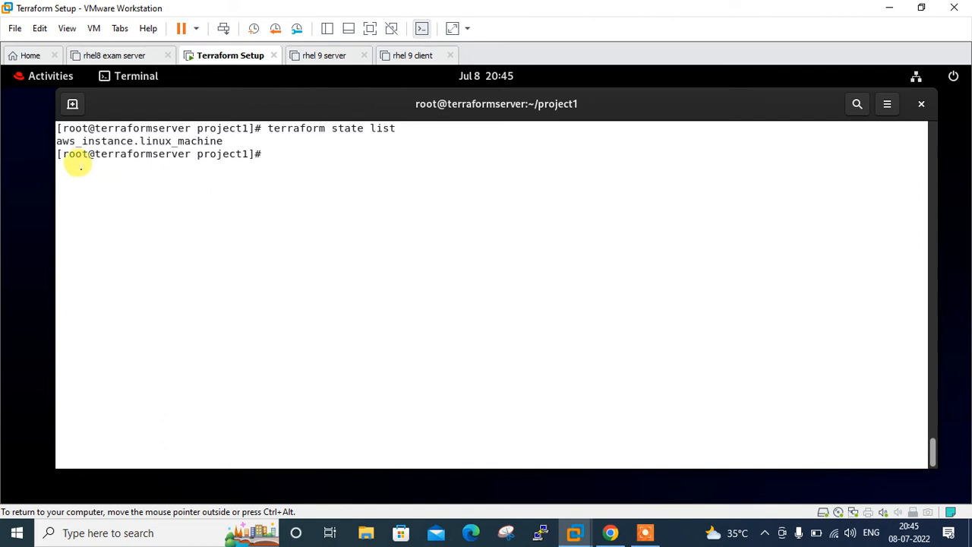
pyautogui.moveTo(190, 153)
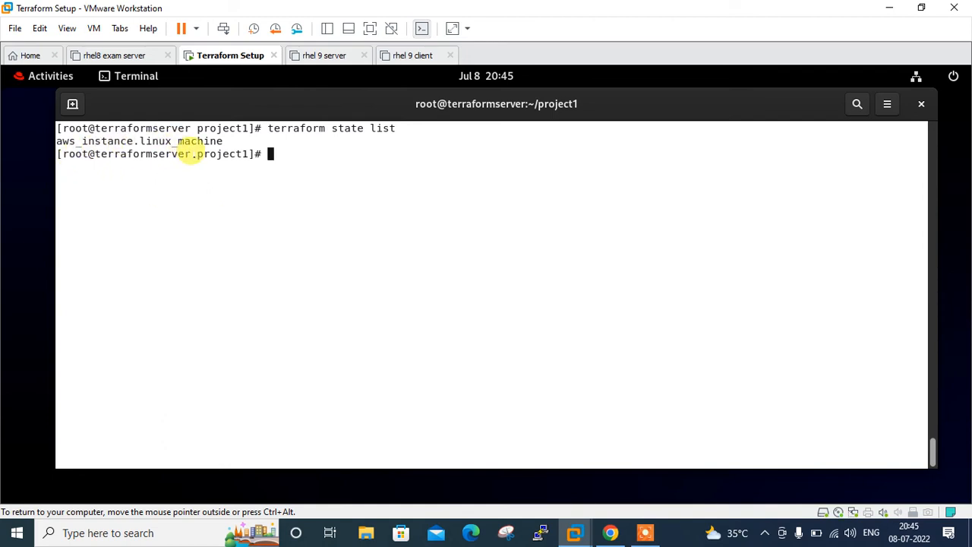
pyautogui.moveTo(331, 289)
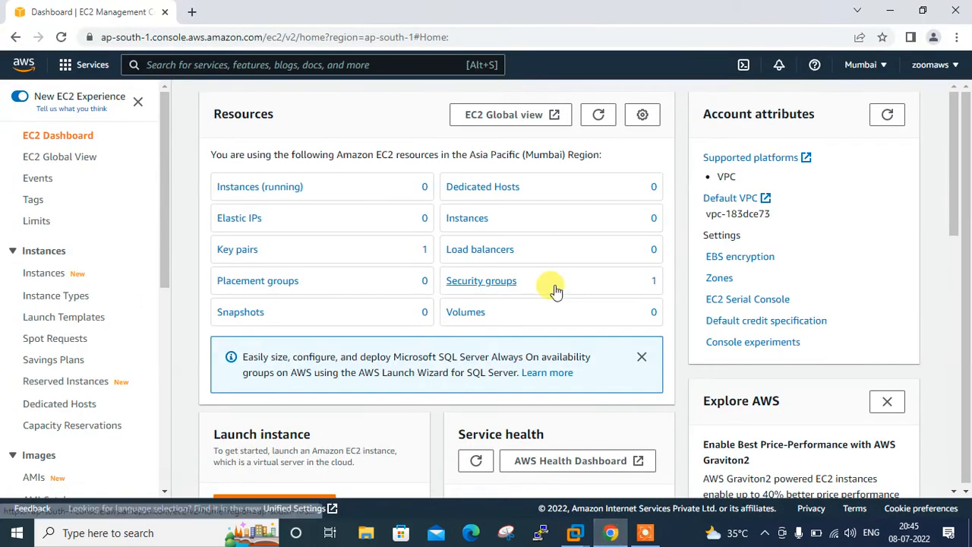
# - Refresh the EC2 dashboard to one running instance and view the instances list
pyautogui.click(598, 115)
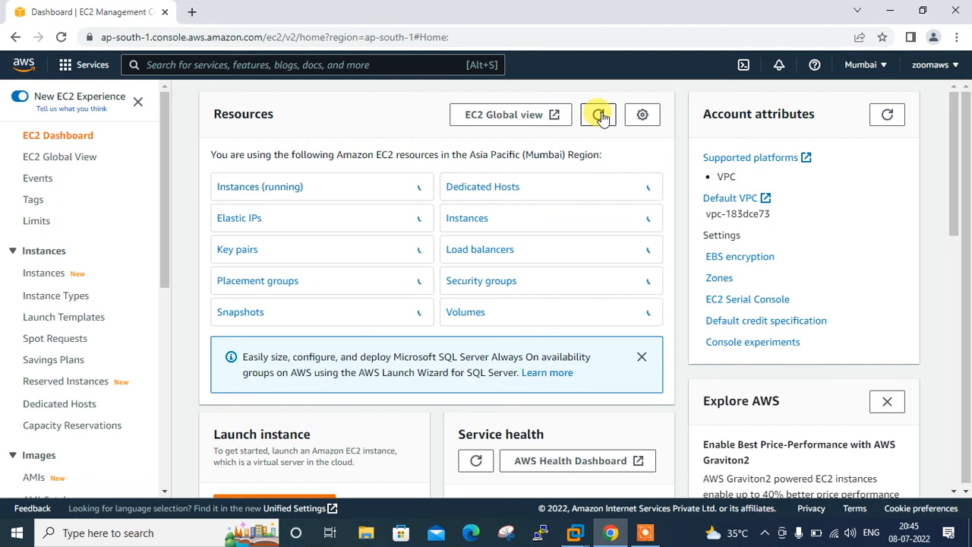
pyautogui.click(598, 114)
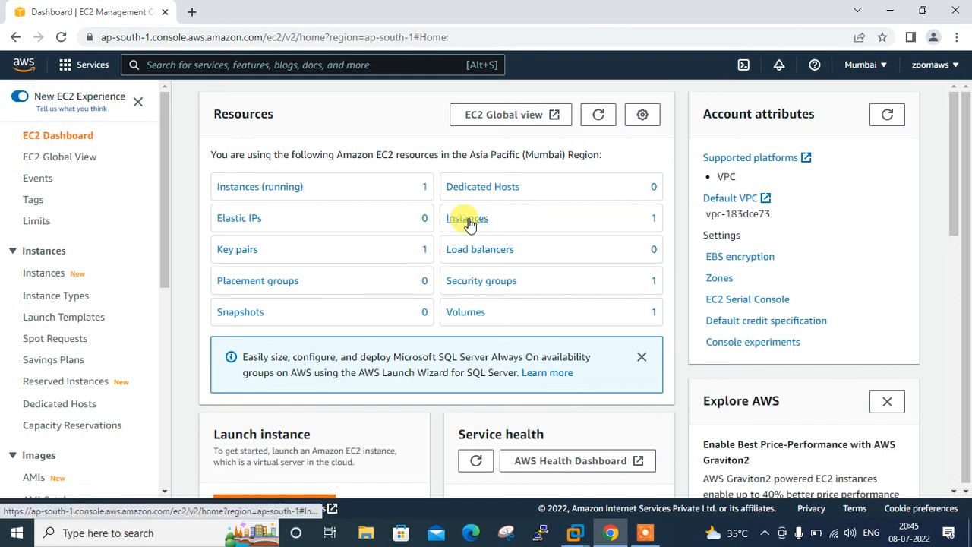
pyautogui.click(466, 219)
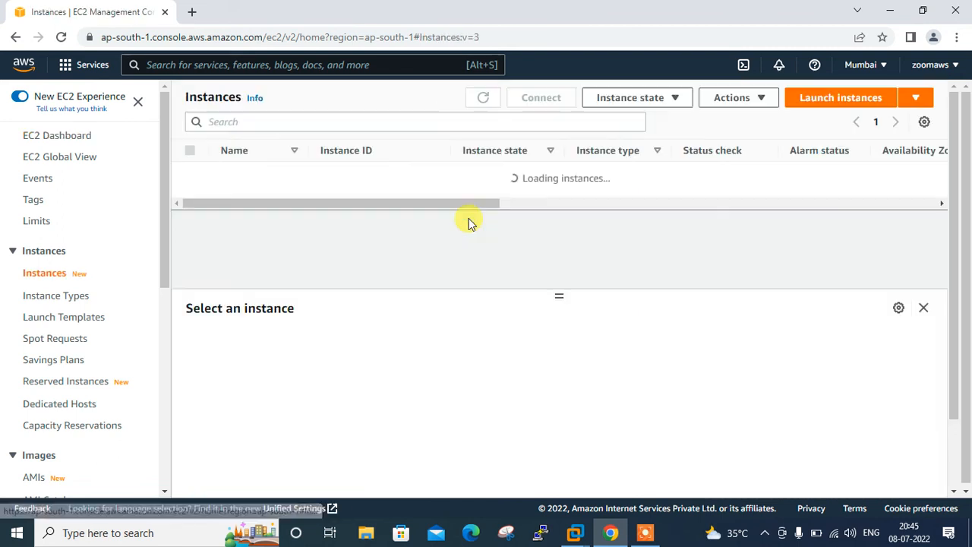
pyautogui.click(483, 97)
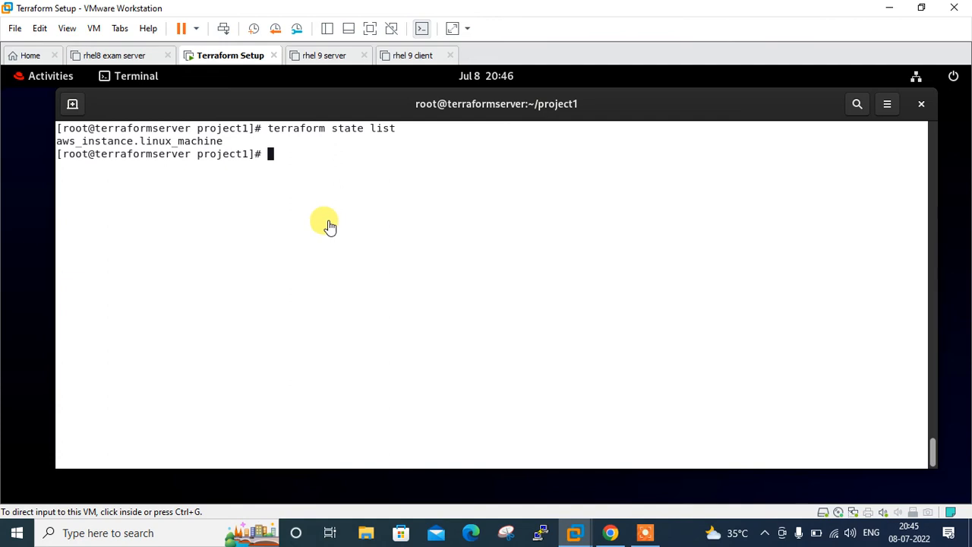
# - Run a fresh terraform plan and review the 1-to-add aws_s3_bucket.first (linuxgoogle321) output
pyautogui.write('terraform apply -target=aws_instance.linux_machine')
pyautogui.write('terraform plan')
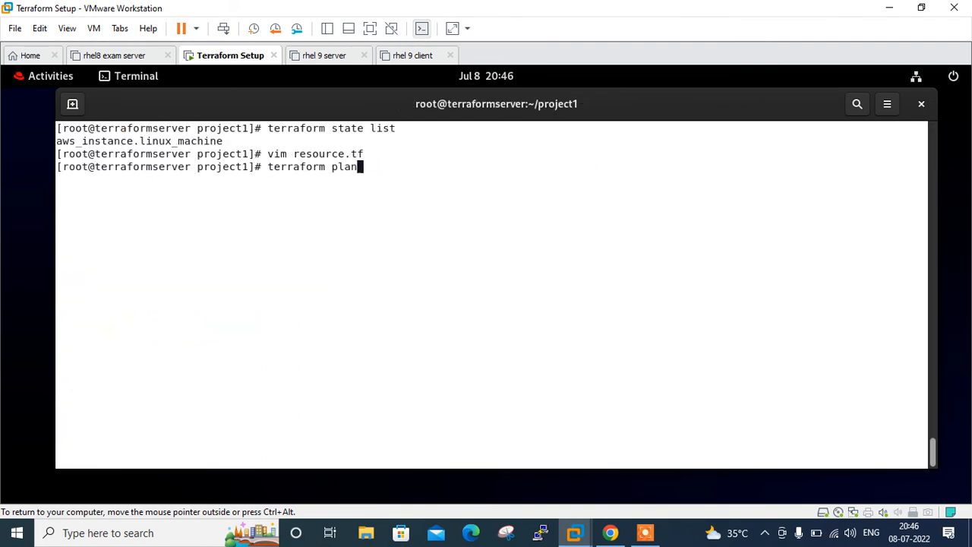
pyautogui.press('Return')
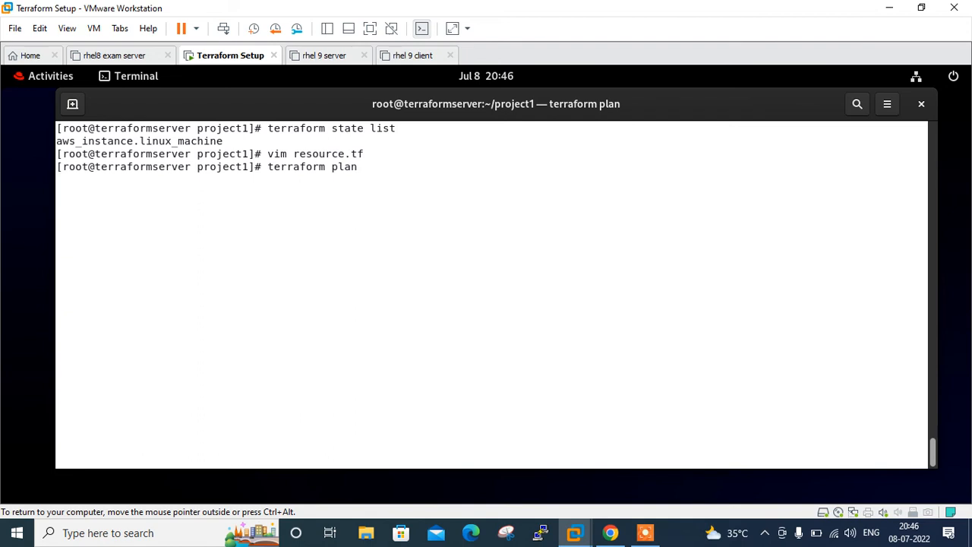
pyautogui.press('Return')
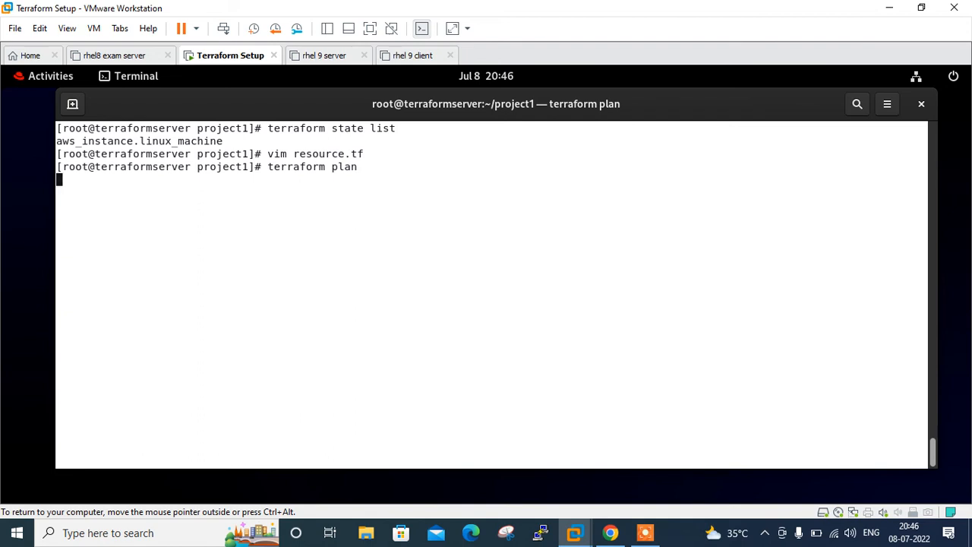
pyautogui.press('Return')
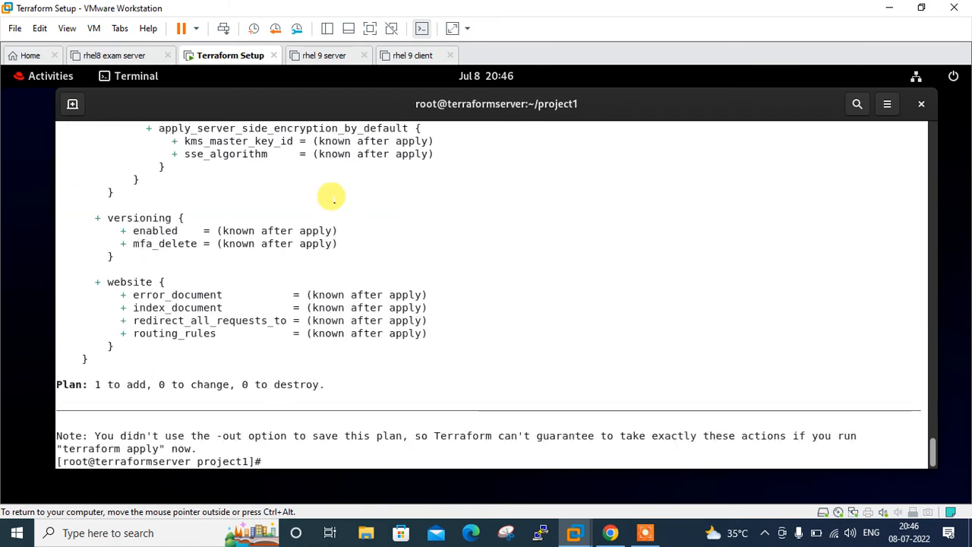
pyautogui.scroll(3)
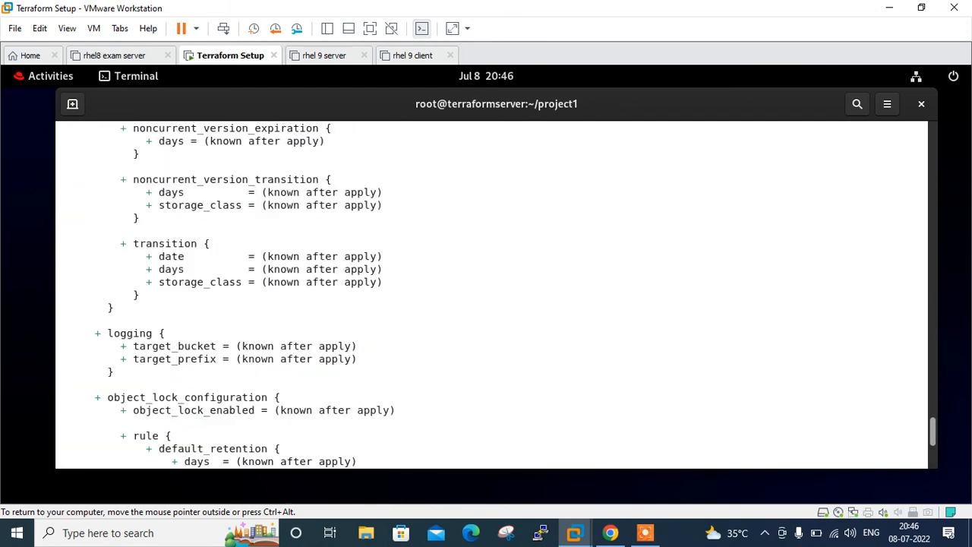
pyautogui.scroll(3)
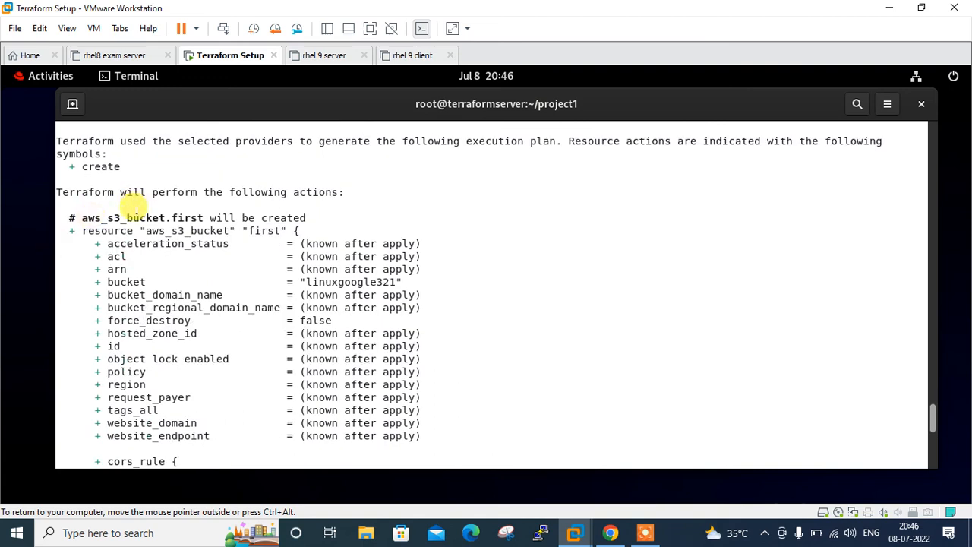
pyautogui.scroll(-3)
pyautogui.write('terraform apply ')
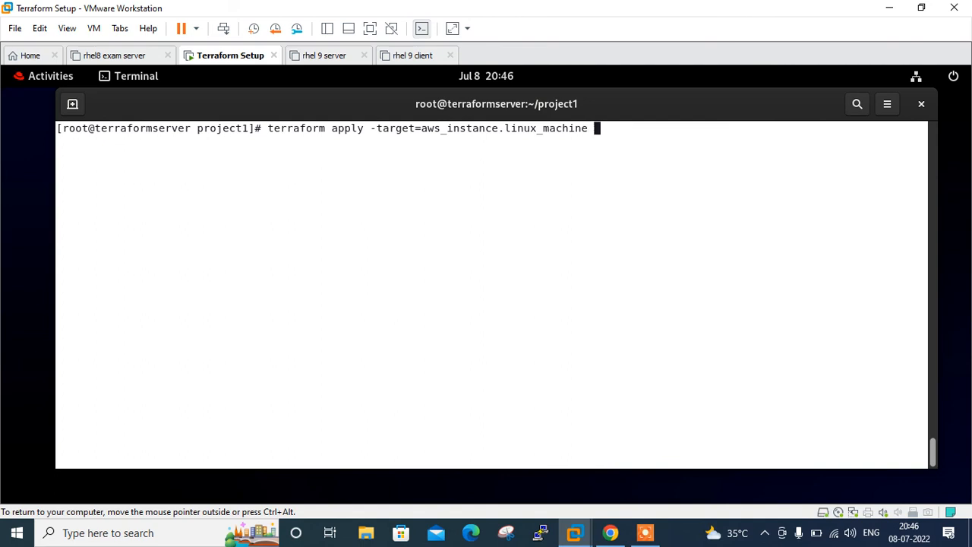
# - Apply with -target=aws_instance.linux_machine and -target=aws_s3_bucket.first, confirming yes to create linuxgoogle321
pyautogui.write('-ta')
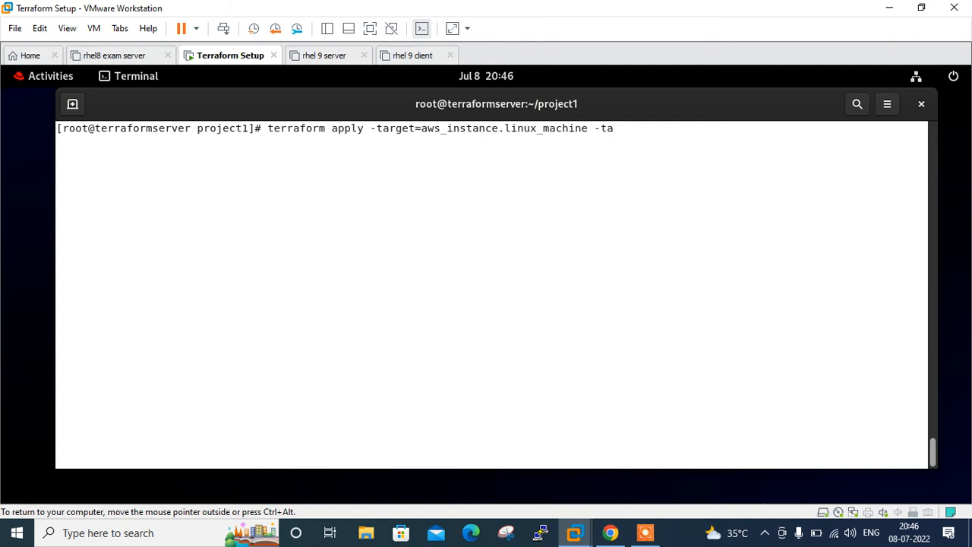
pyautogui.write('rget')
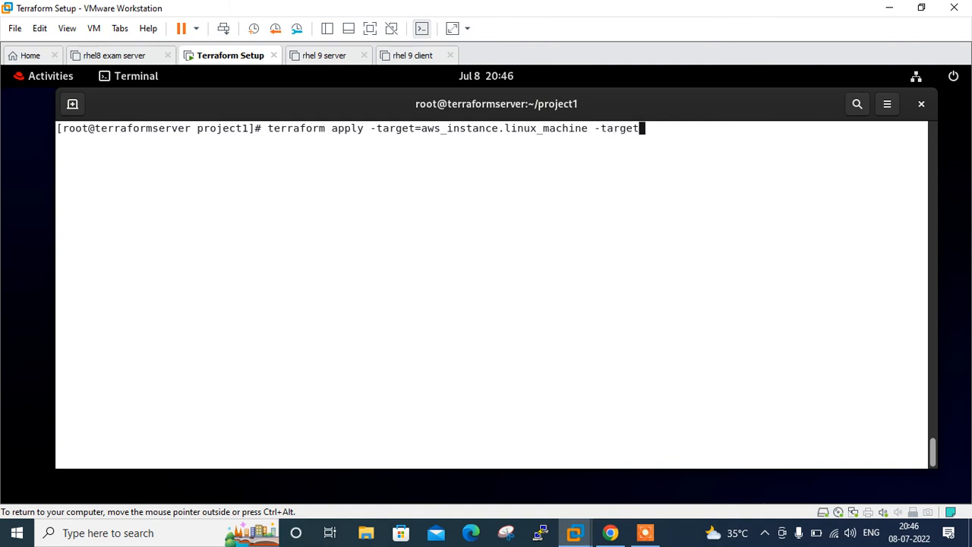
pyautogui.rightClick(464, 304)
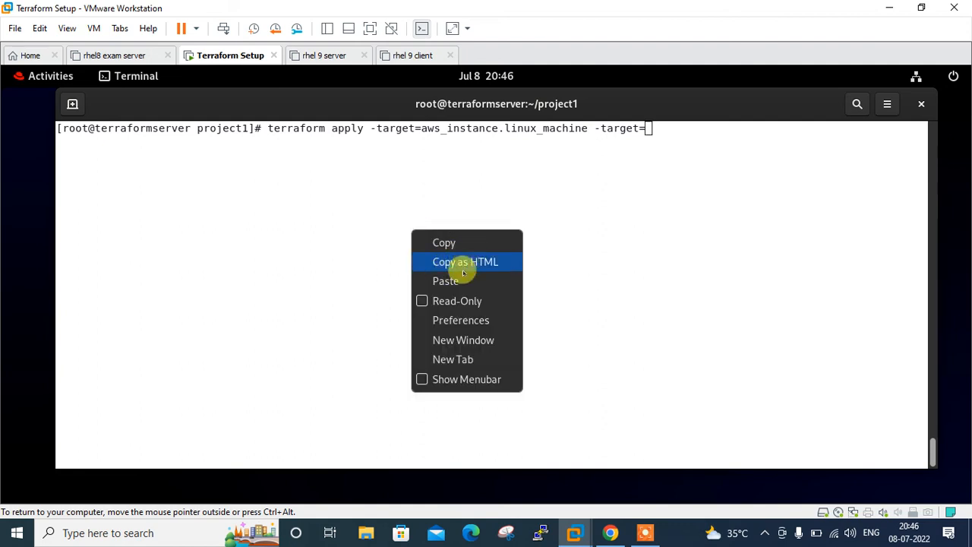
pyautogui.click(445, 279)
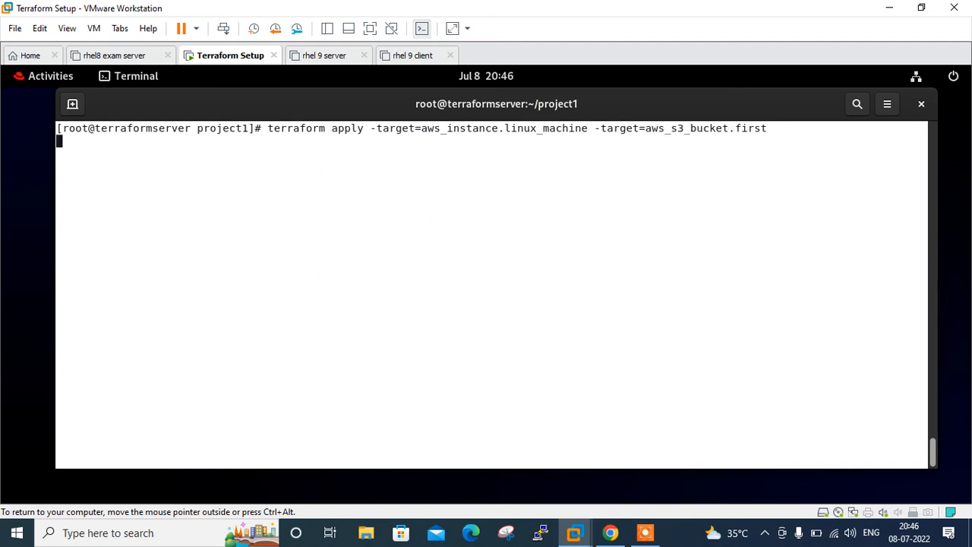
pyautogui.press('Return')
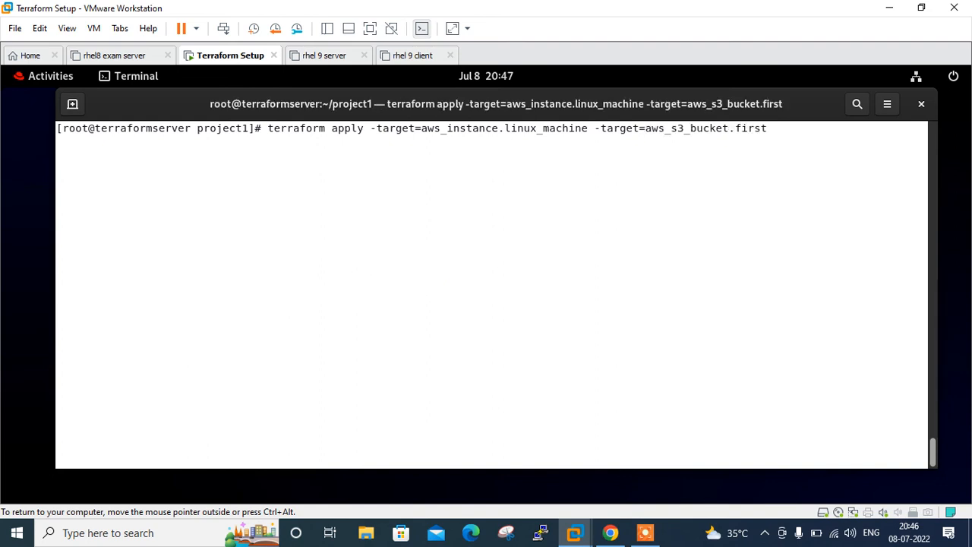
pyautogui.press('Return')
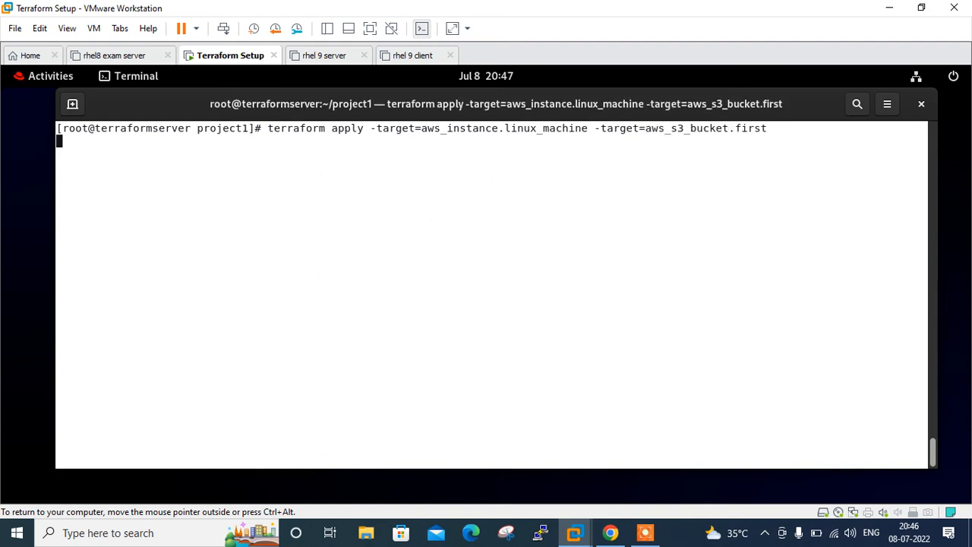
pyautogui.press('Return')
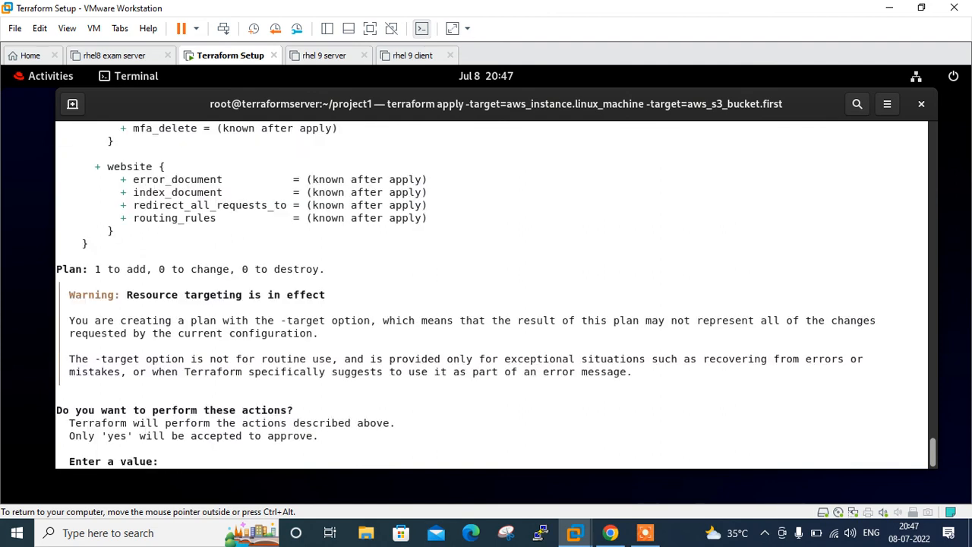
pyautogui.write('yes')
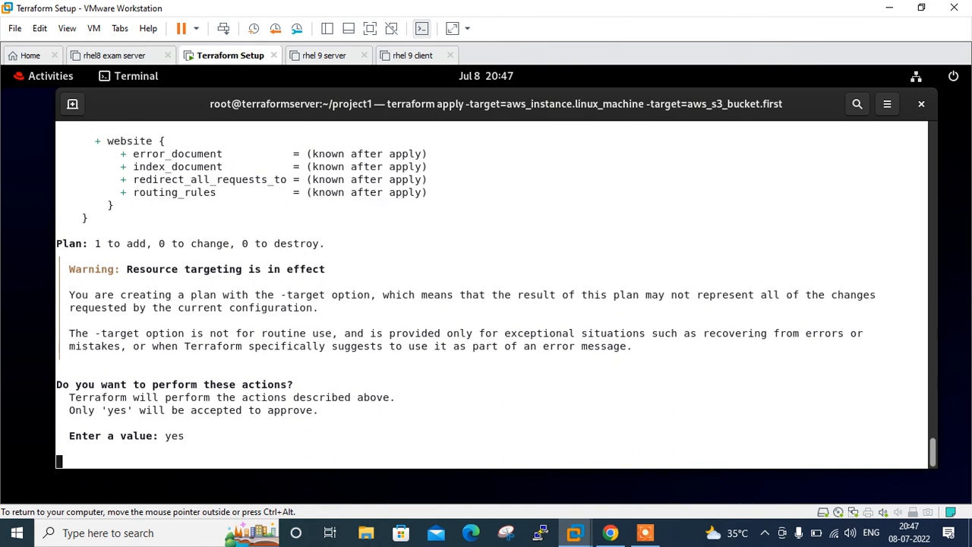
pyautogui.press('Return')
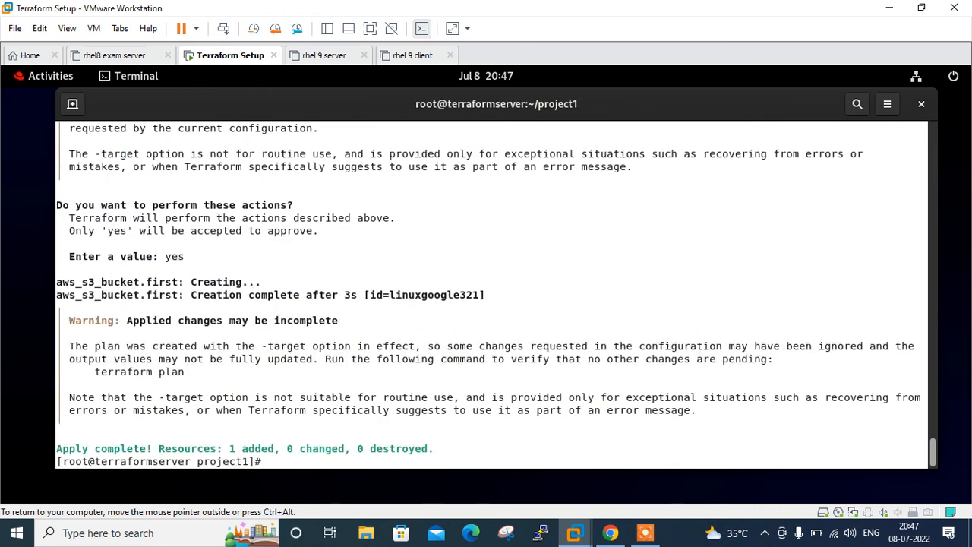
# - List state resources, showing aws_instance.linux_machine and aws_s3_bucket.first
pyautogui.write('terraform plan')
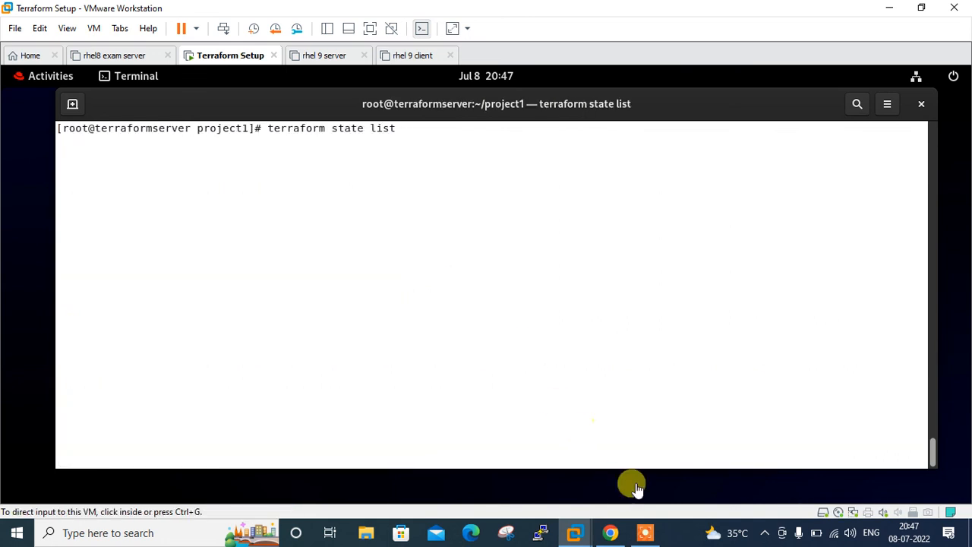
pyautogui.press('Return')
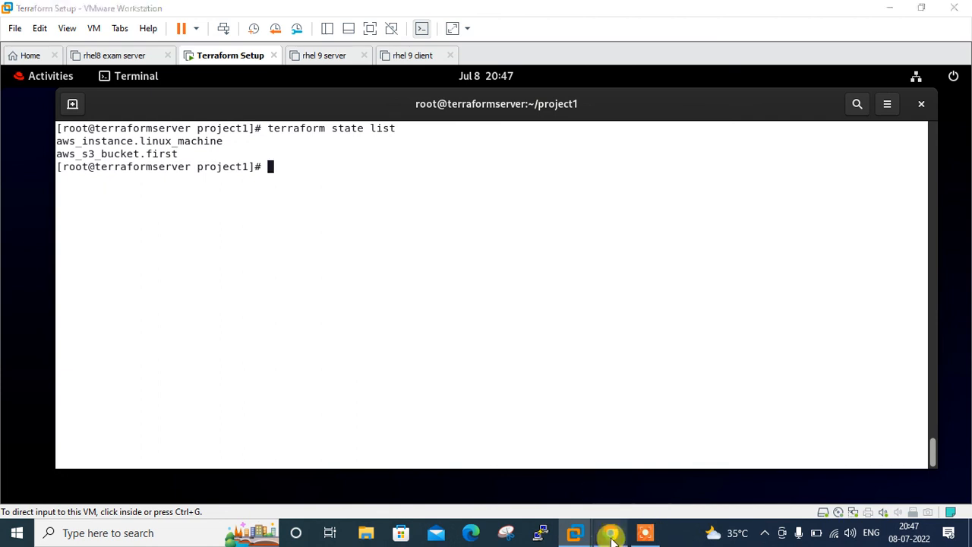
# - View the S3 Buckets list in the AWS console, showing linuxgoogle321 in ap-south-1
pyautogui.click(611, 531)
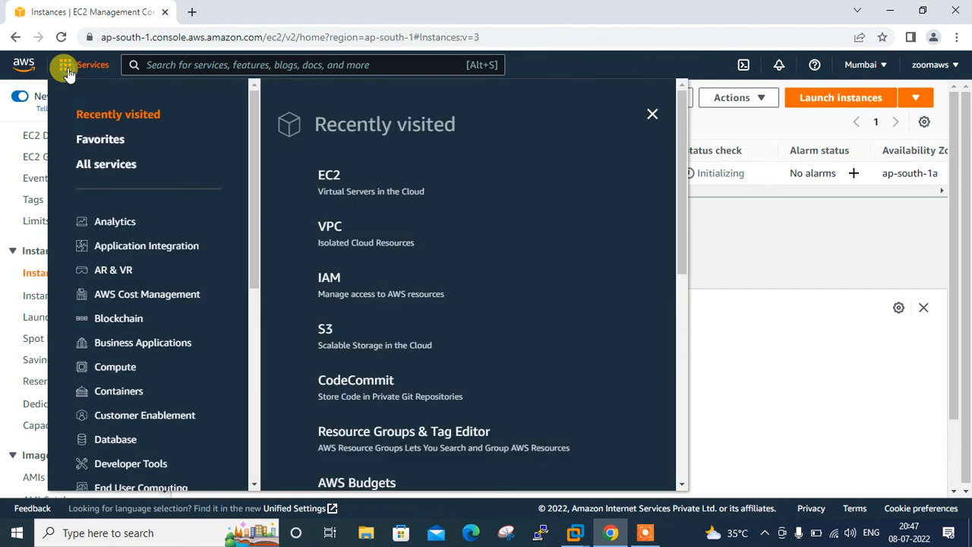
pyautogui.click(325, 334)
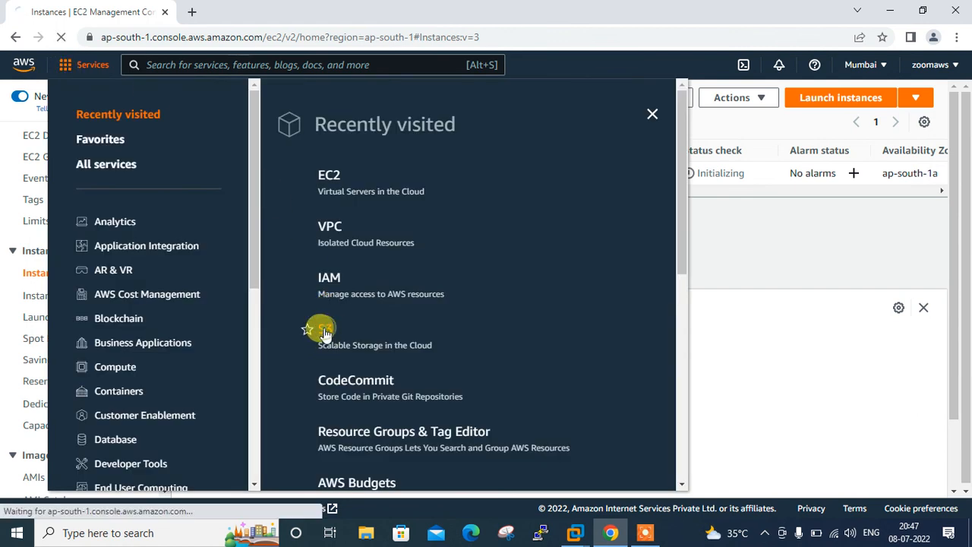
pyautogui.click(330, 334)
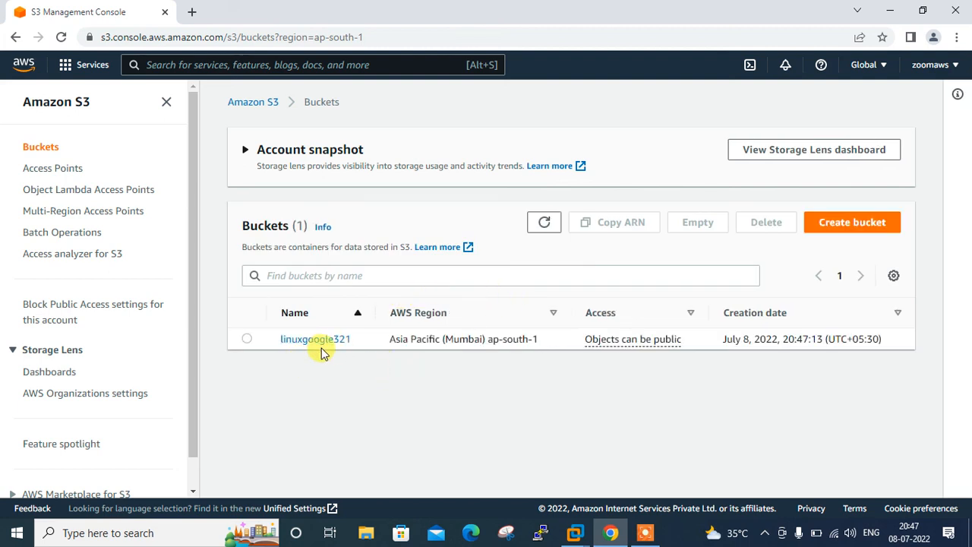
pyautogui.moveTo(515, 334)
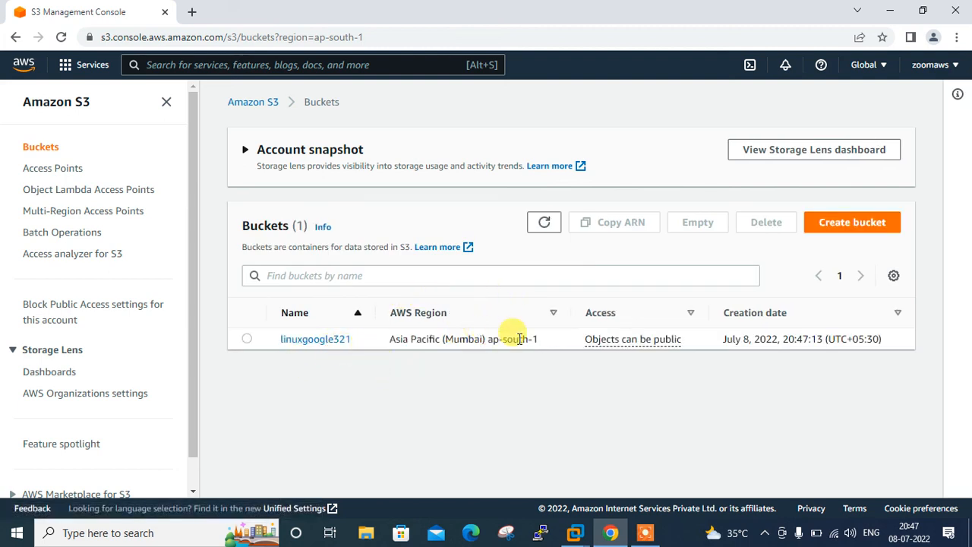
pyautogui.click(574, 531)
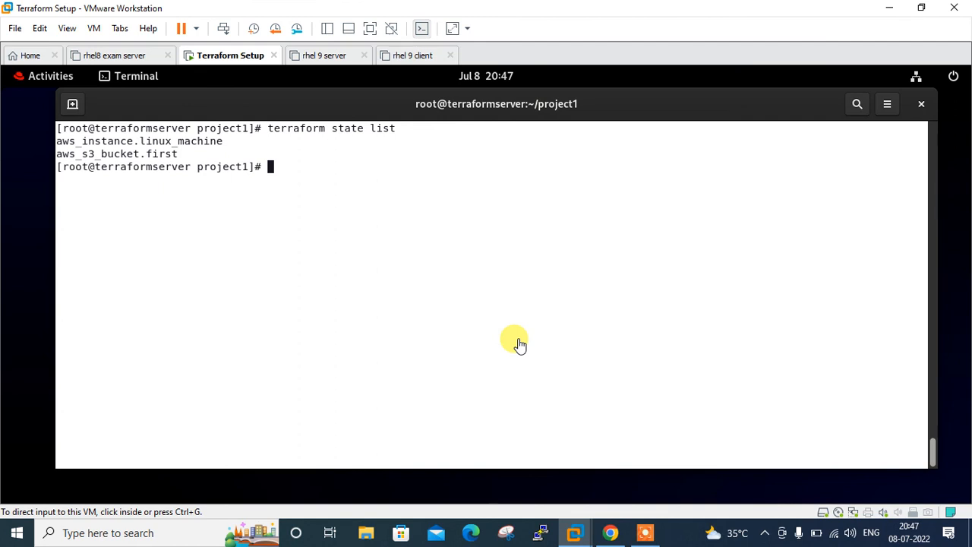
pyautogui.moveTo(340, 279)
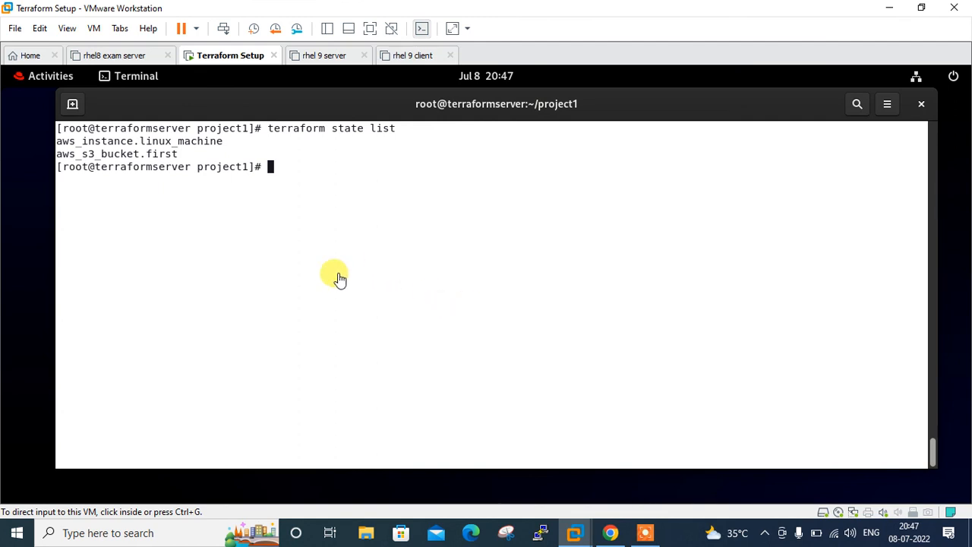
# - Re-enter the two-target terraform apply command in the terminal before the closing slide
pyautogui.write('terraform apply -target=aws_instance.linux_machine -target=aws_s3_bucket.first')
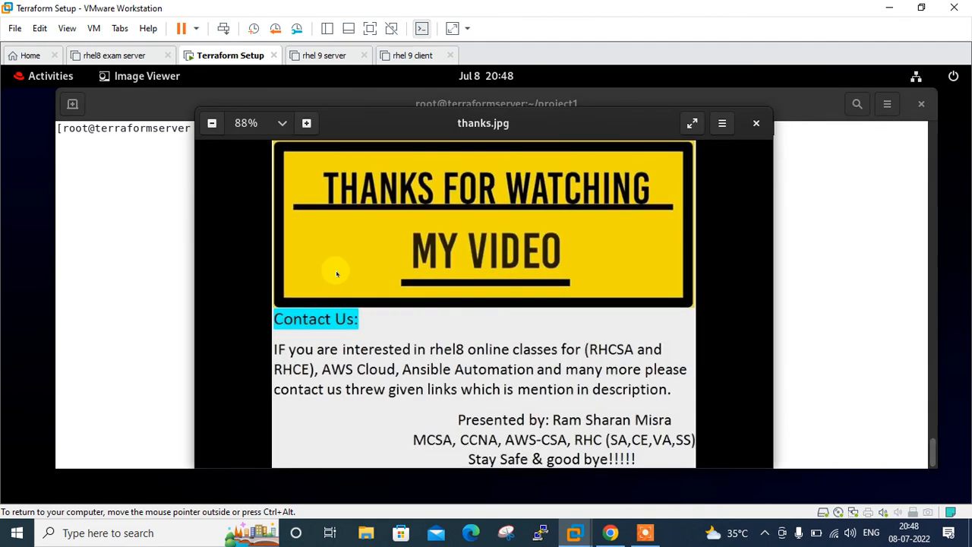
pyautogui.moveTo(575, 6)
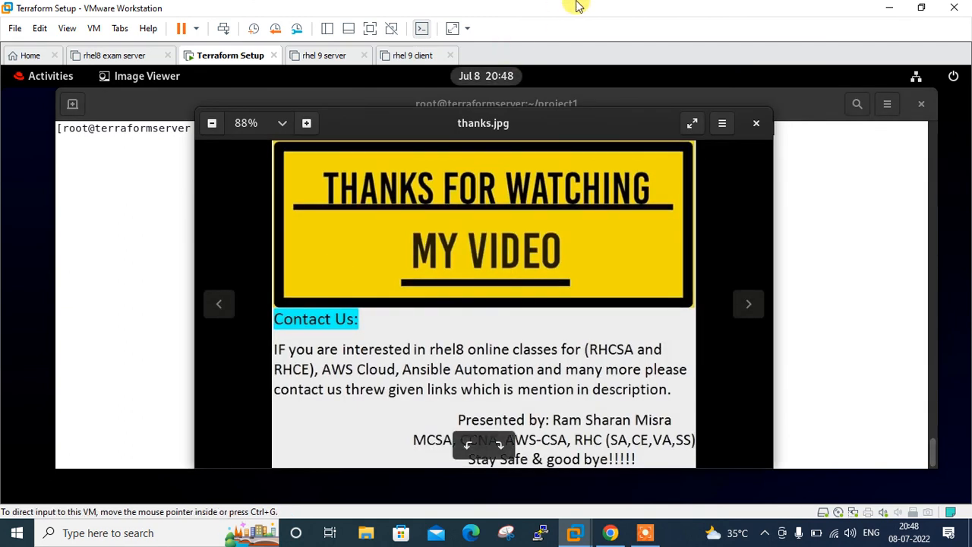